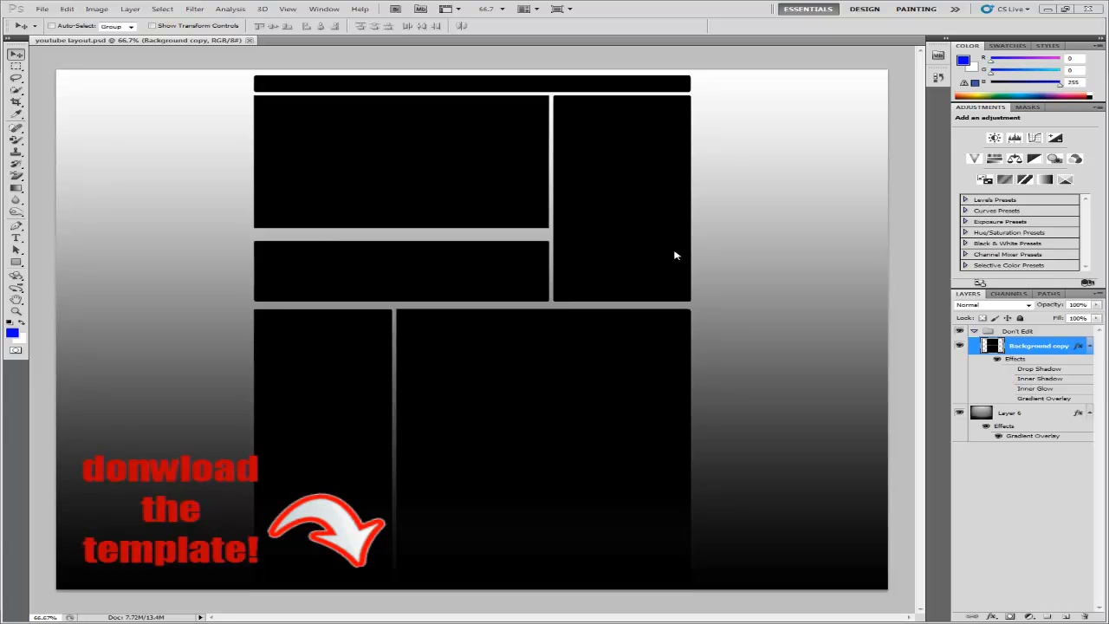
mouse_move(41, 10)
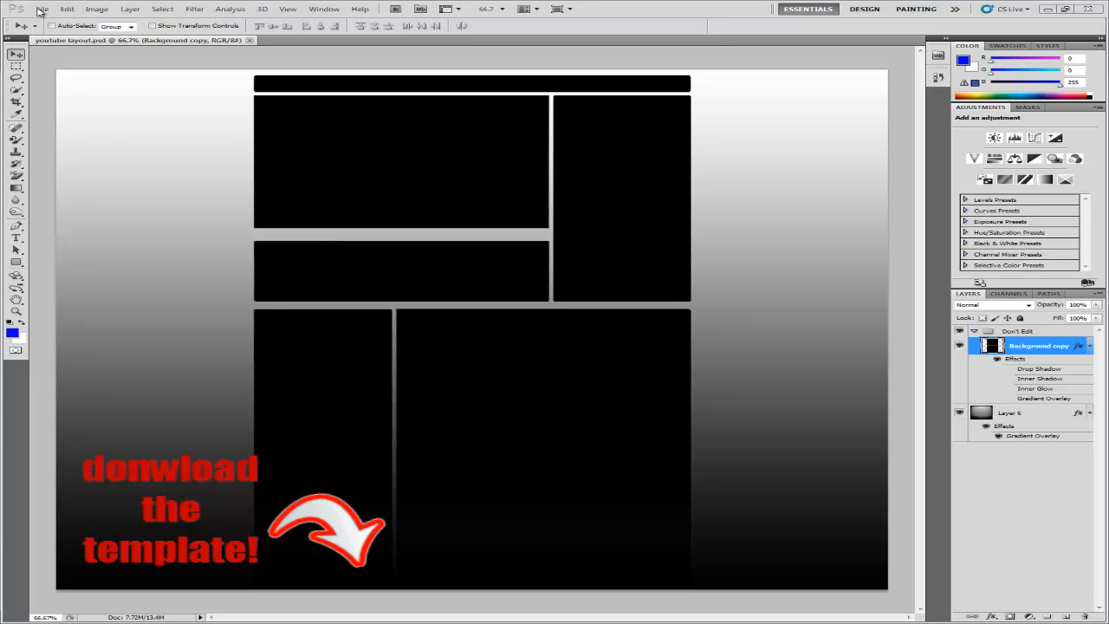
mouse_move(414, 132)
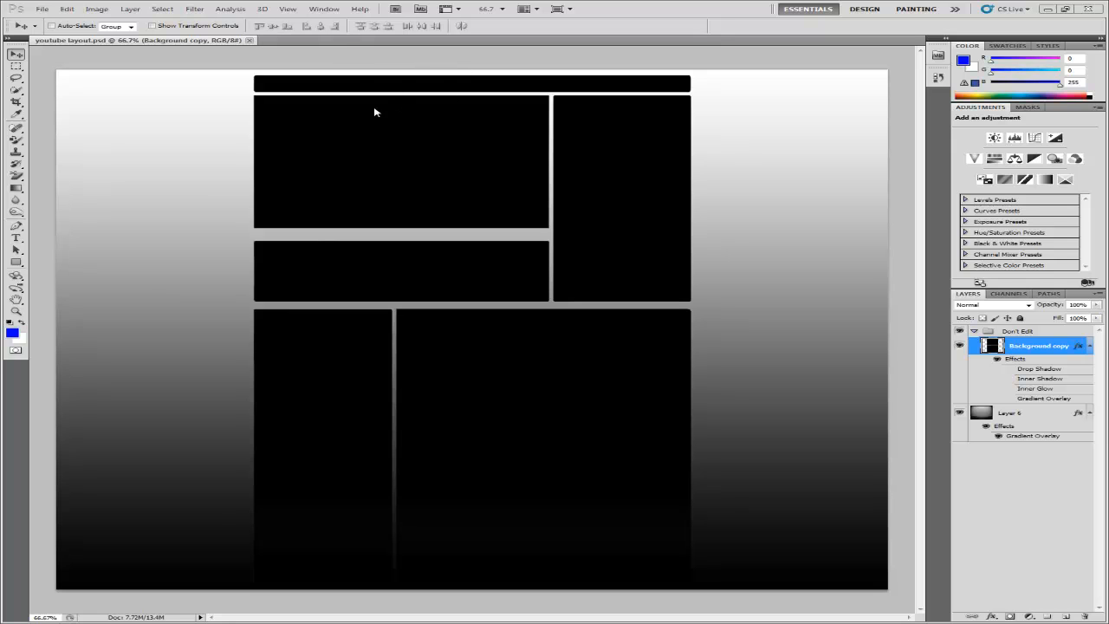
mouse_move(1018, 409)
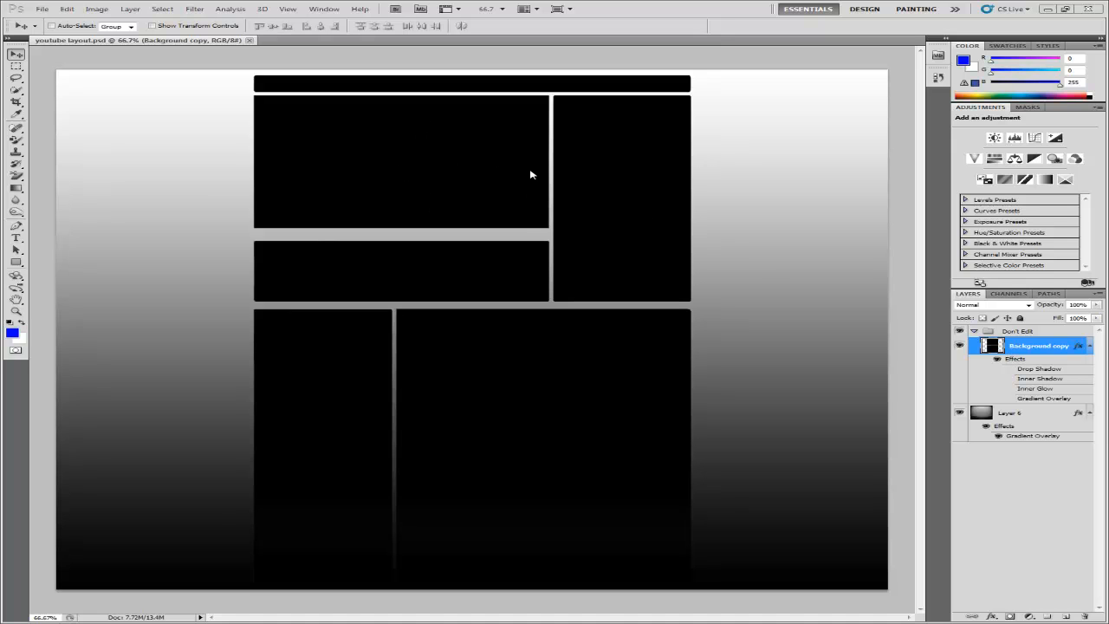
mouse_move(524, 221)
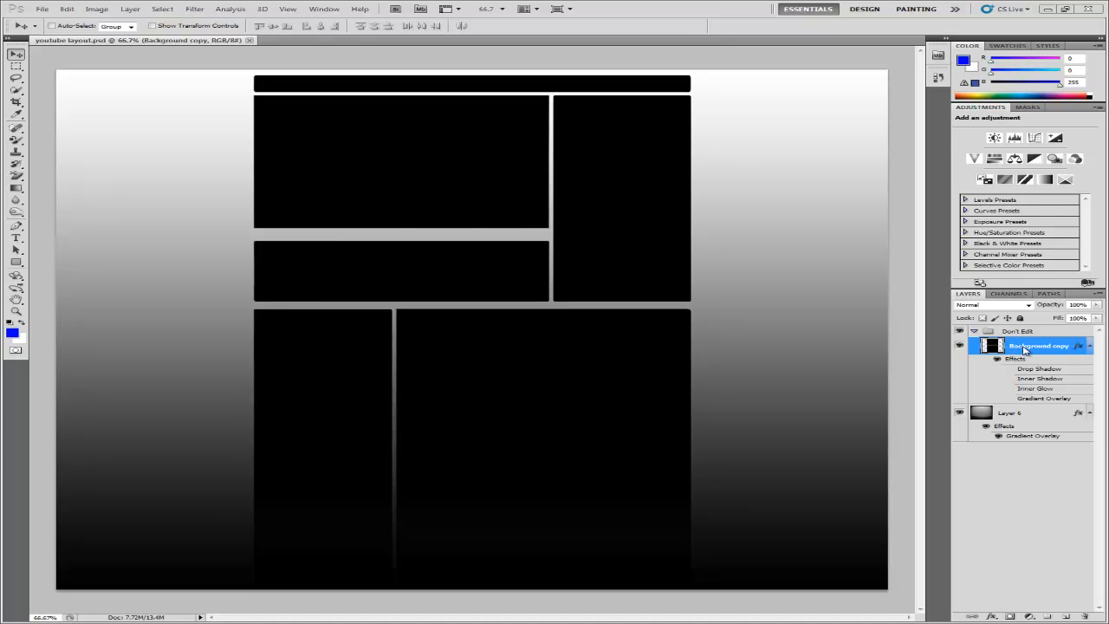
Turn off Inner Shadow and Inner Glow in the Background copy layer's Blending Options
right_click(1037, 345)
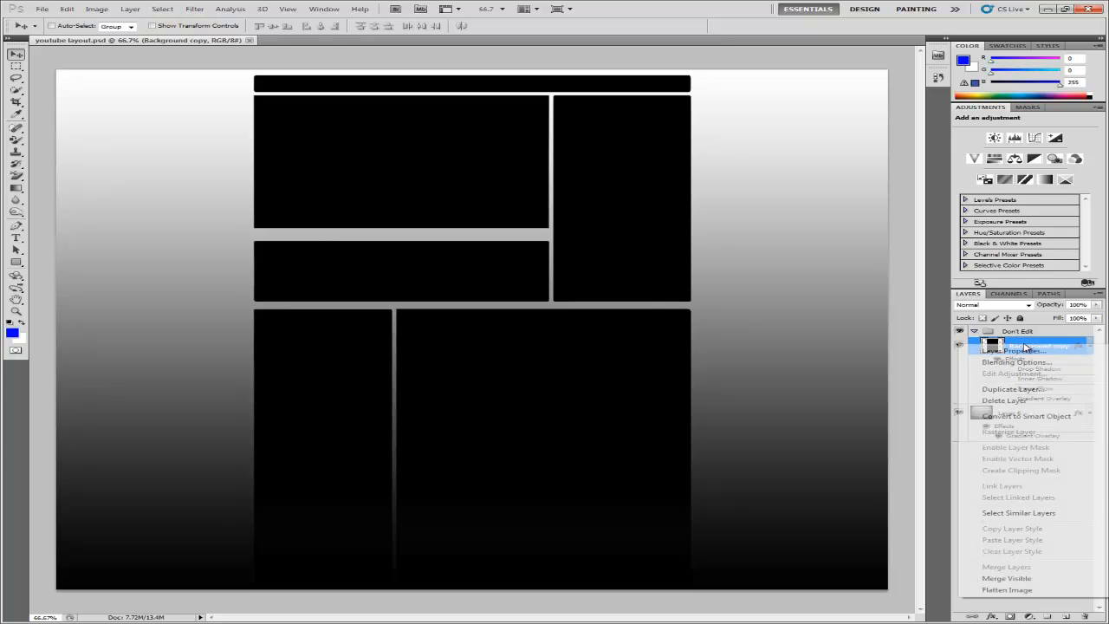
left_click(1014, 350)
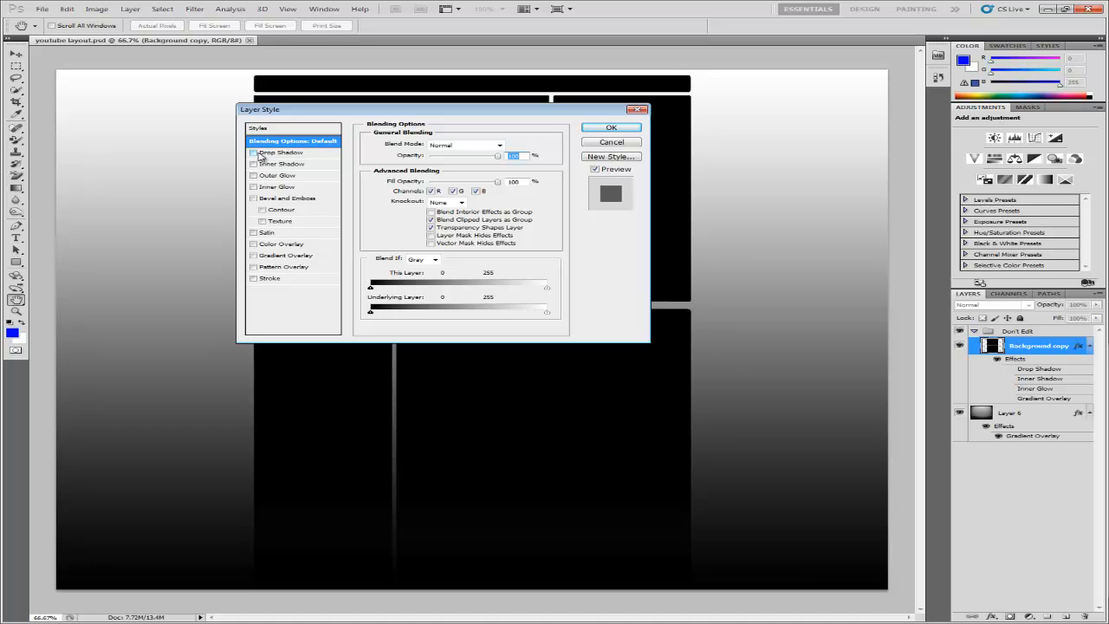
left_click(254, 152)
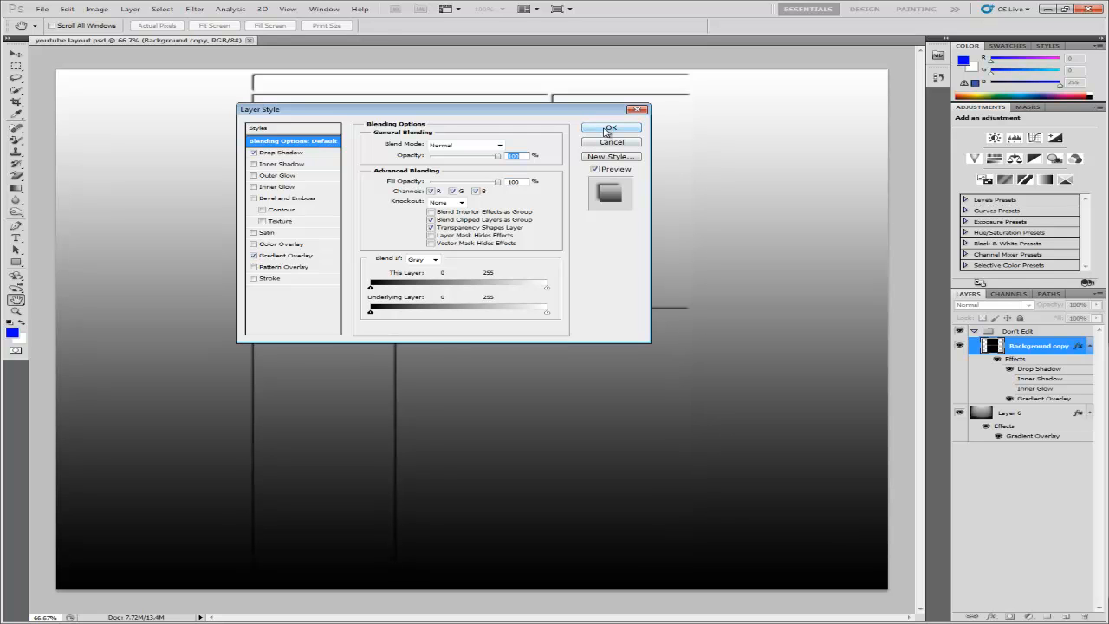
left_click(611, 127)
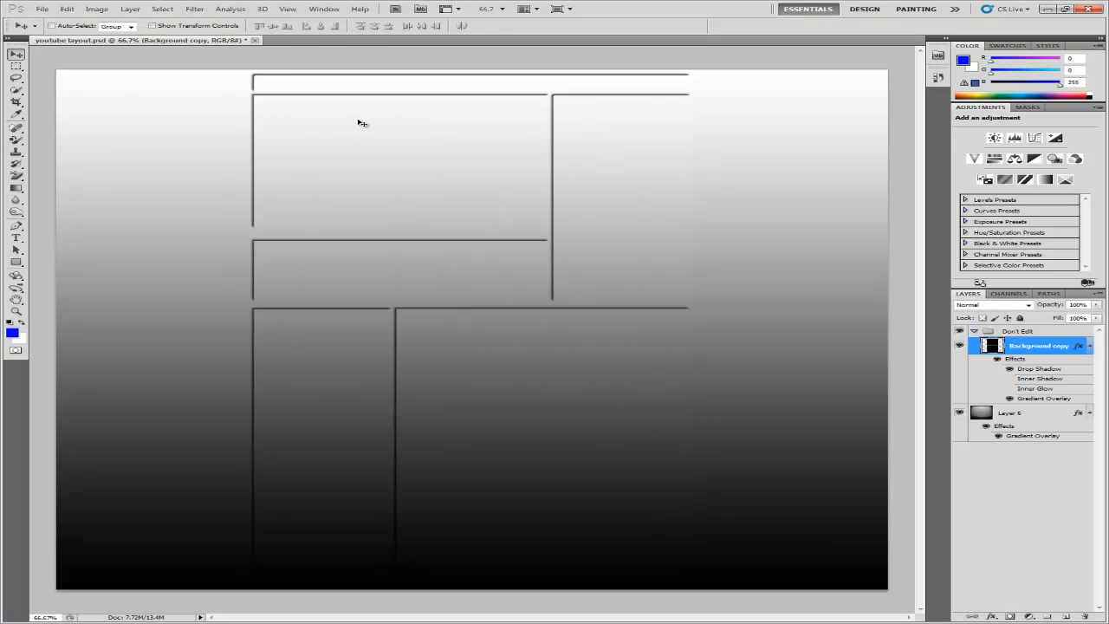
mouse_move(649, 375)
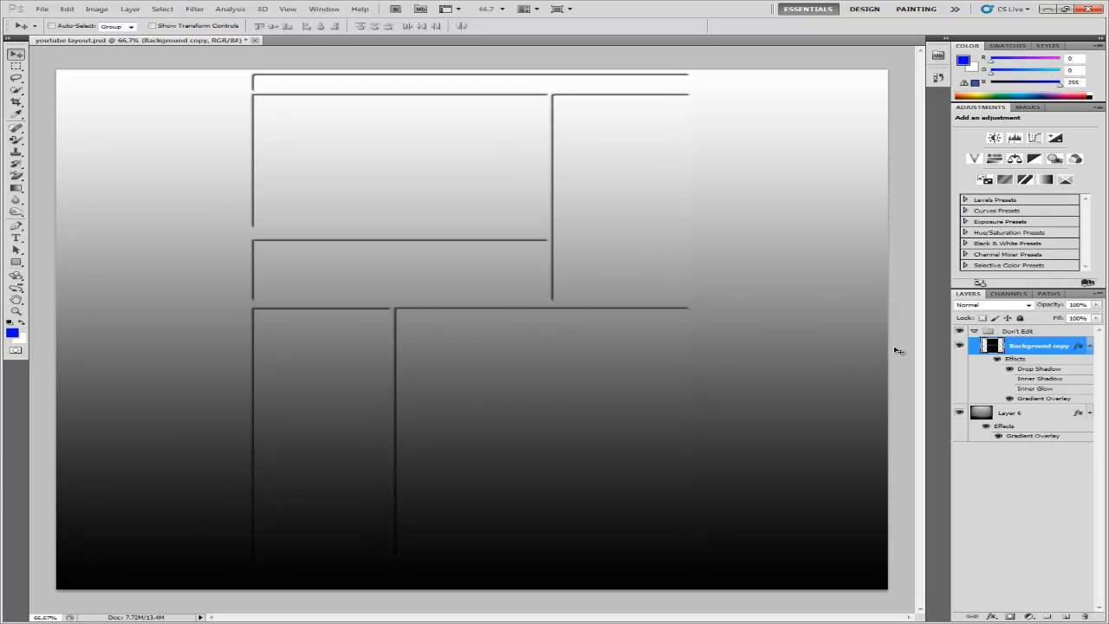
Enable Outer Glow on the Background copy layer style, then switch over to Firefox
right_click(1026, 346)
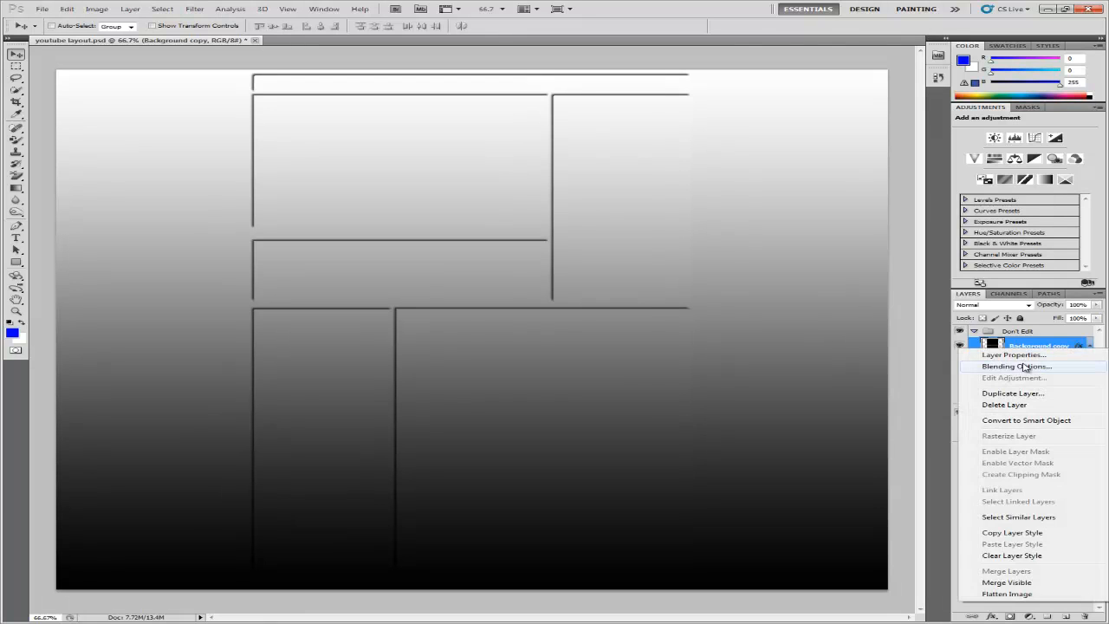
left_click(1016, 366)
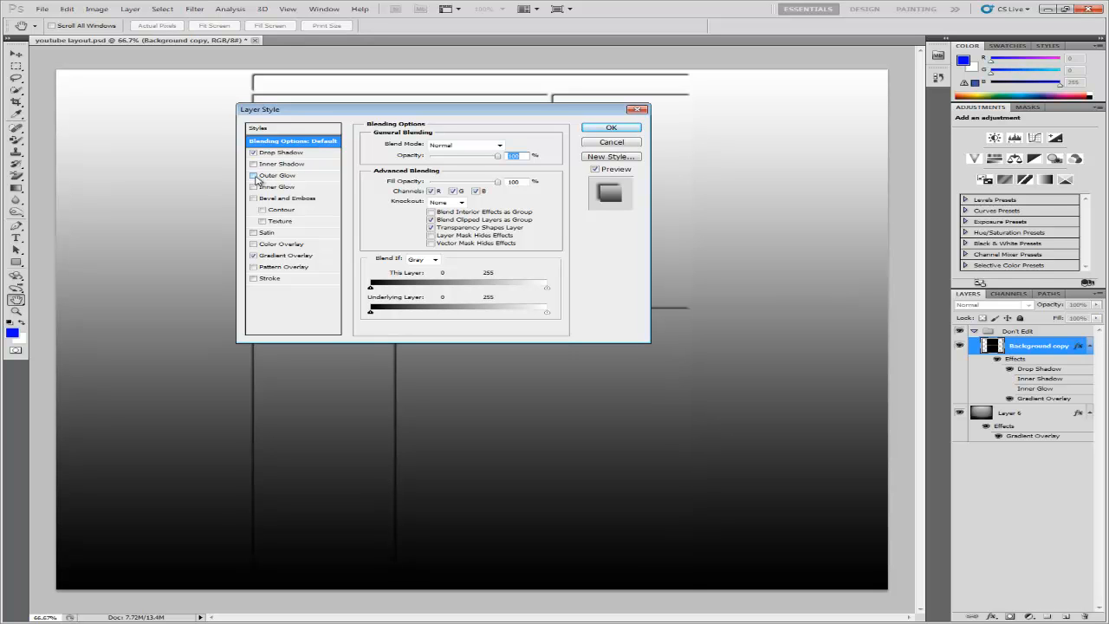
left_click(254, 175)
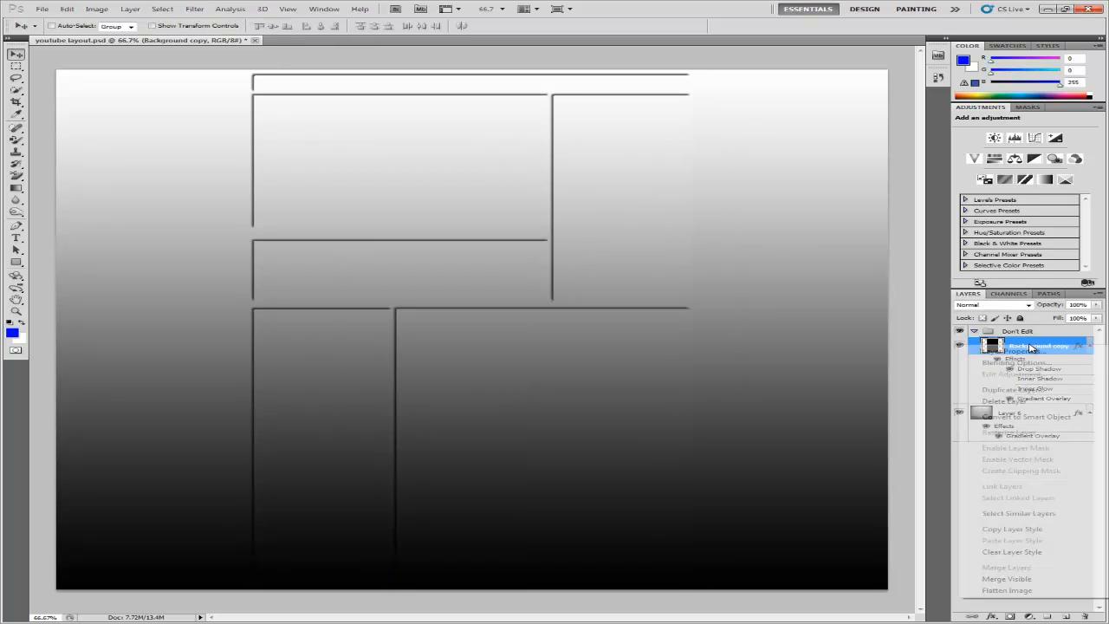
left_click(1022, 362)
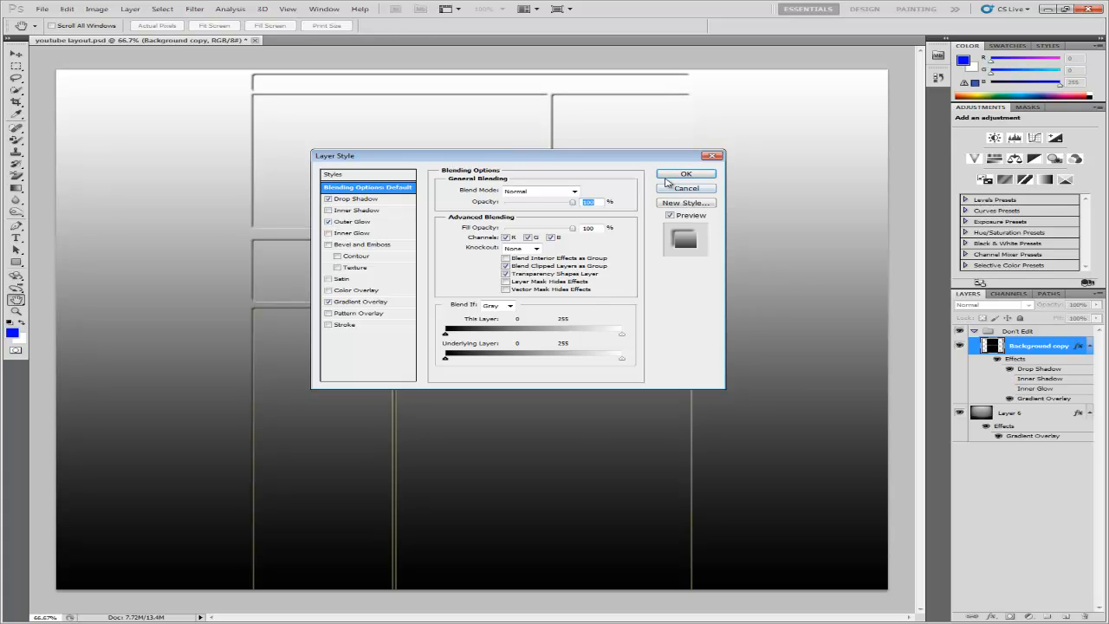
left_click(685, 173)
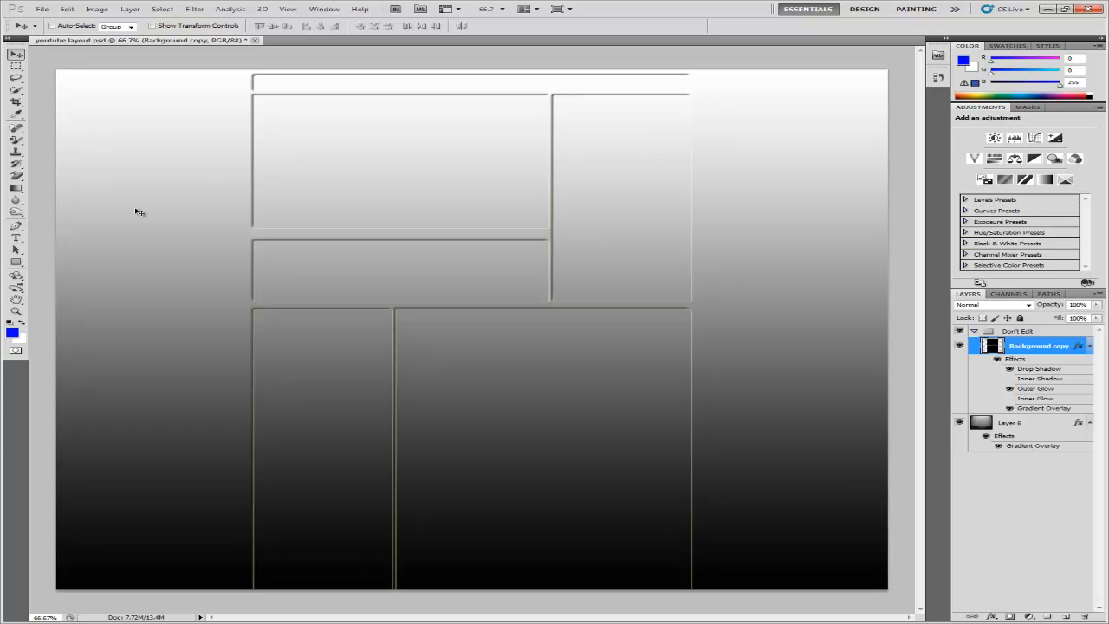
mouse_move(228, 130)
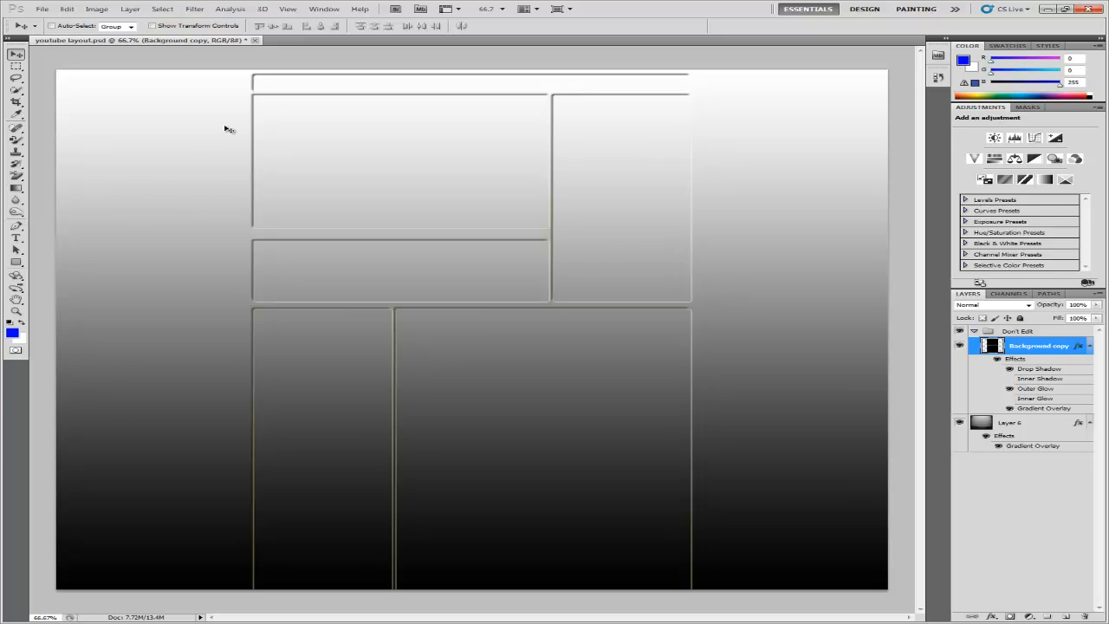
mouse_move(209, 143)
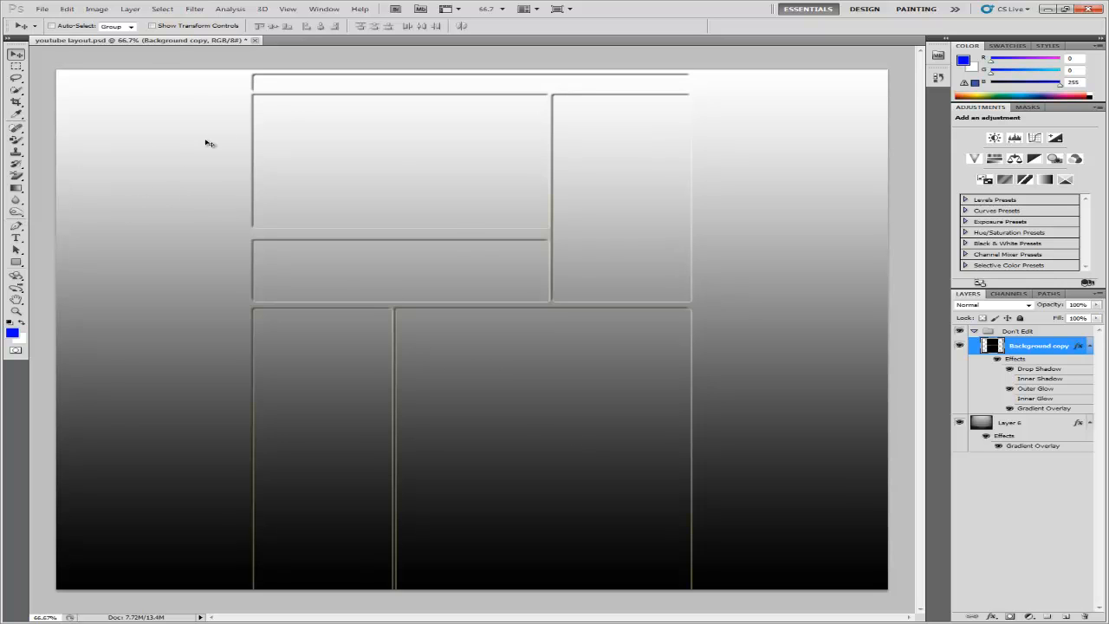
mouse_move(340, 521)
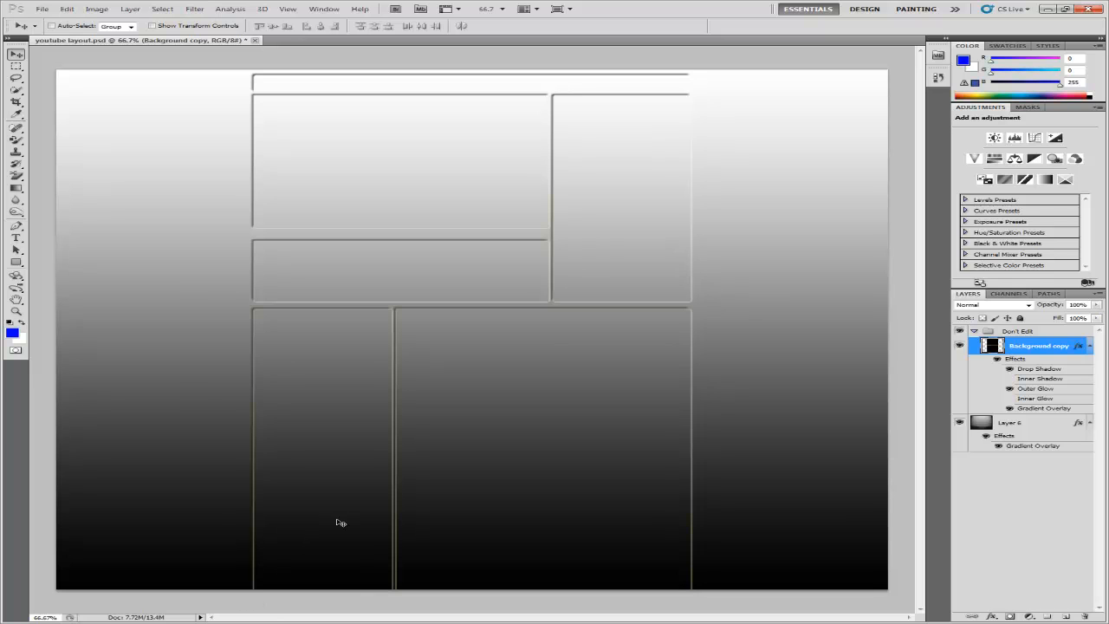
left_click(11, 613)
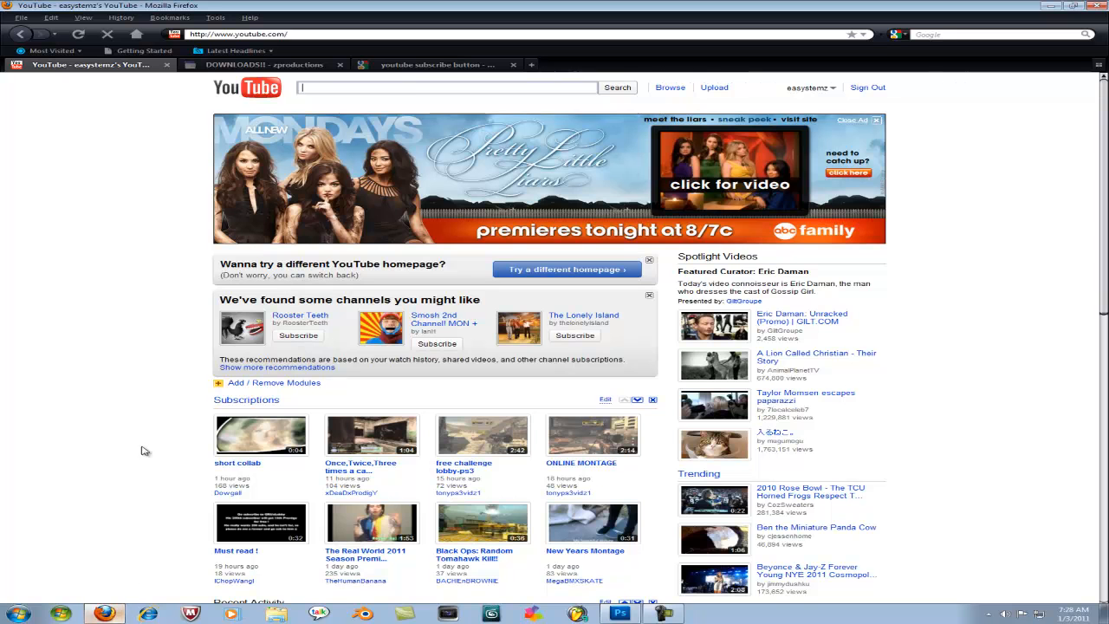
Copy the square Twitter logo from Google Images results for 'twitter logo'
left_click(440, 64)
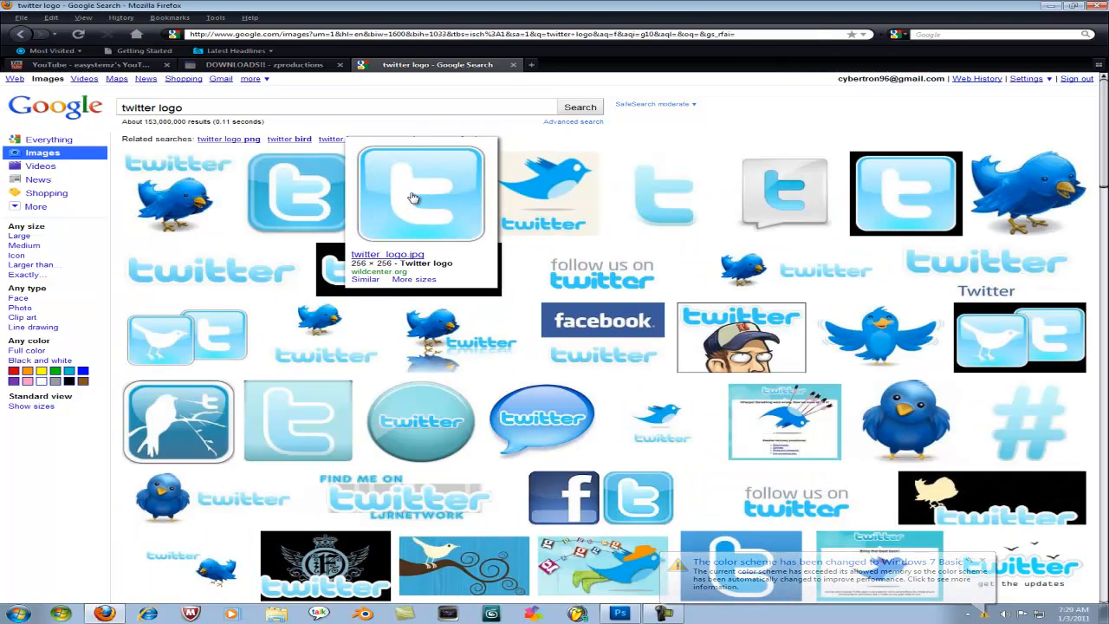
right_click(414, 195)
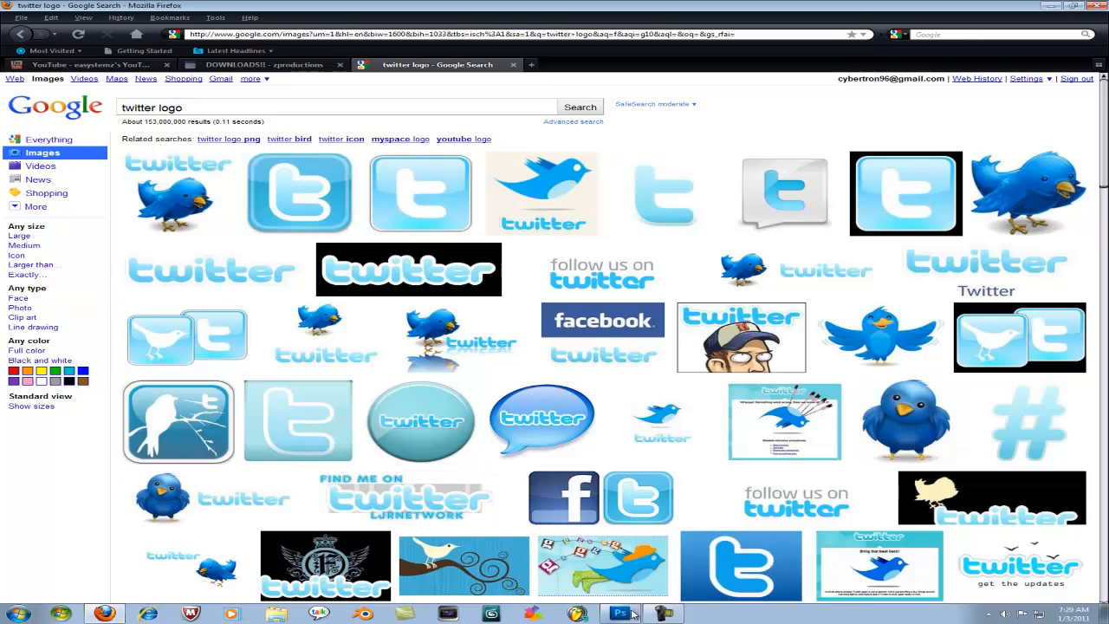
left_click(620, 613)
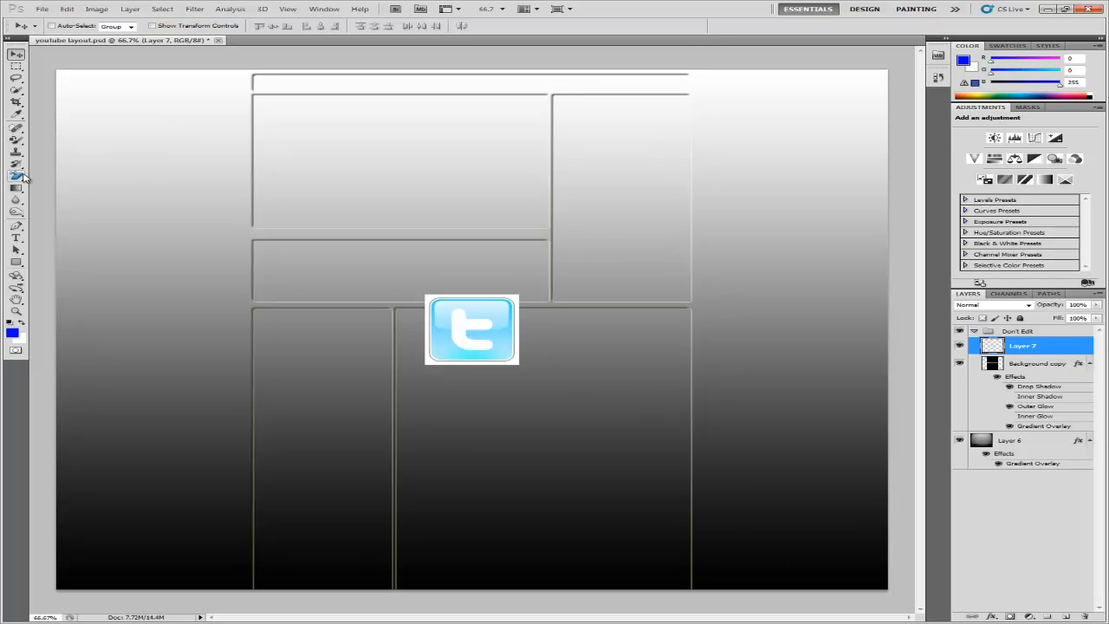
Choose the Background Eraser from the eraser tool group for the Twitter logo layer
left_click(16, 177)
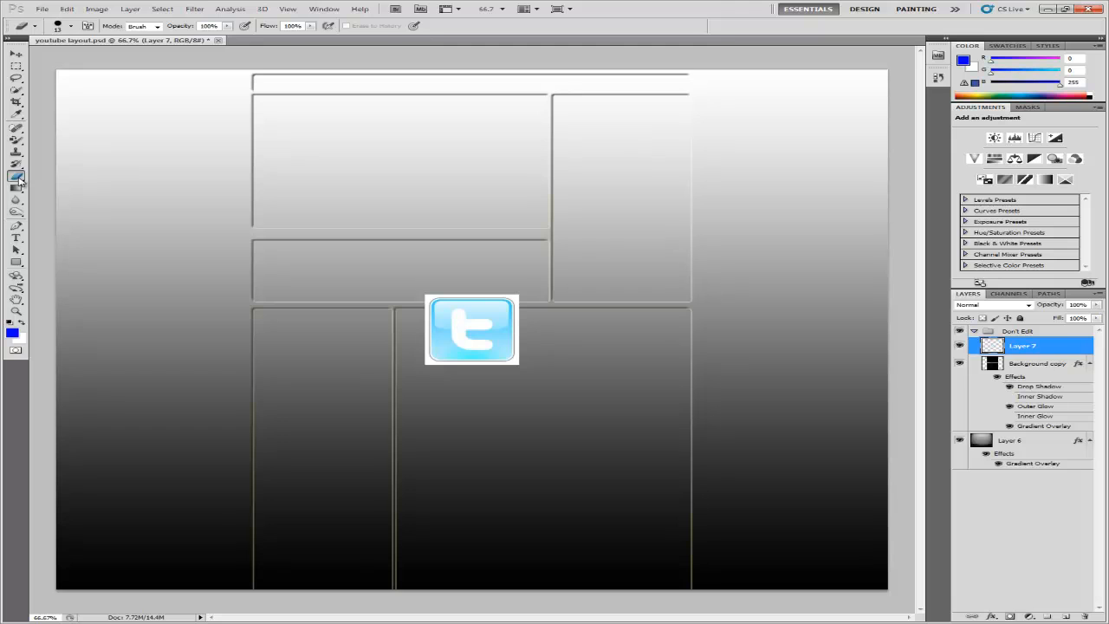
left_click(15, 180)
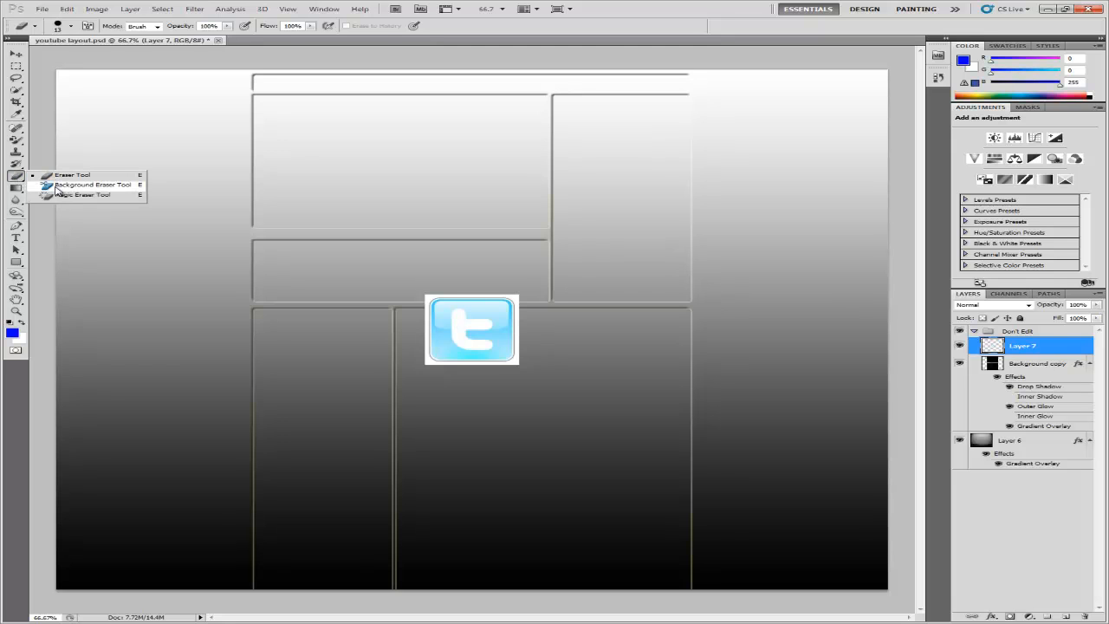
left_click(82, 194)
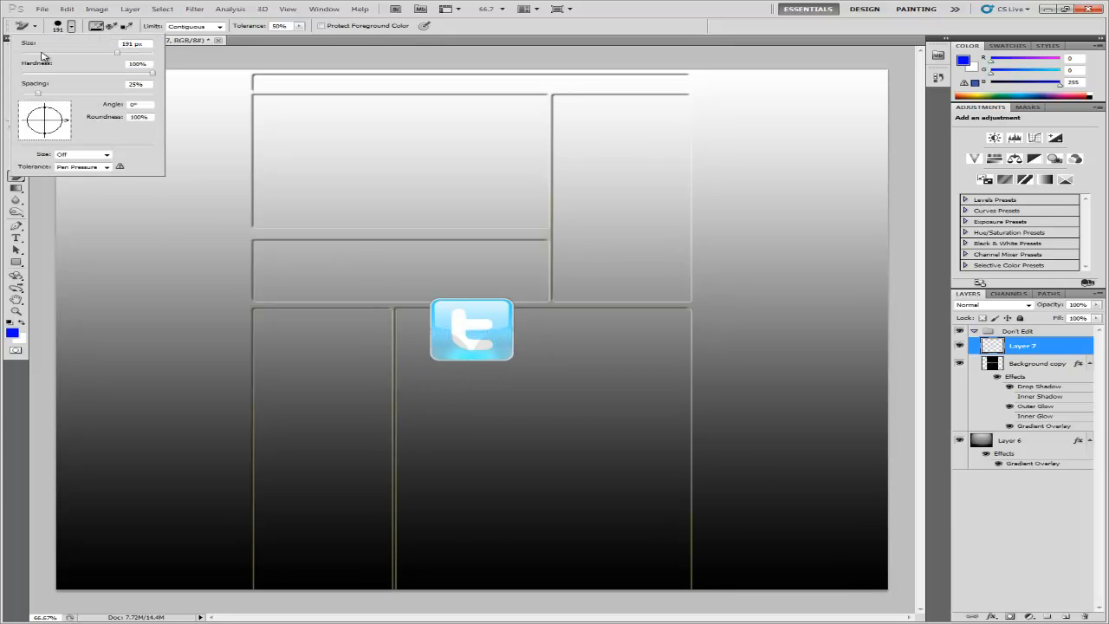
mouse_move(111, 57)
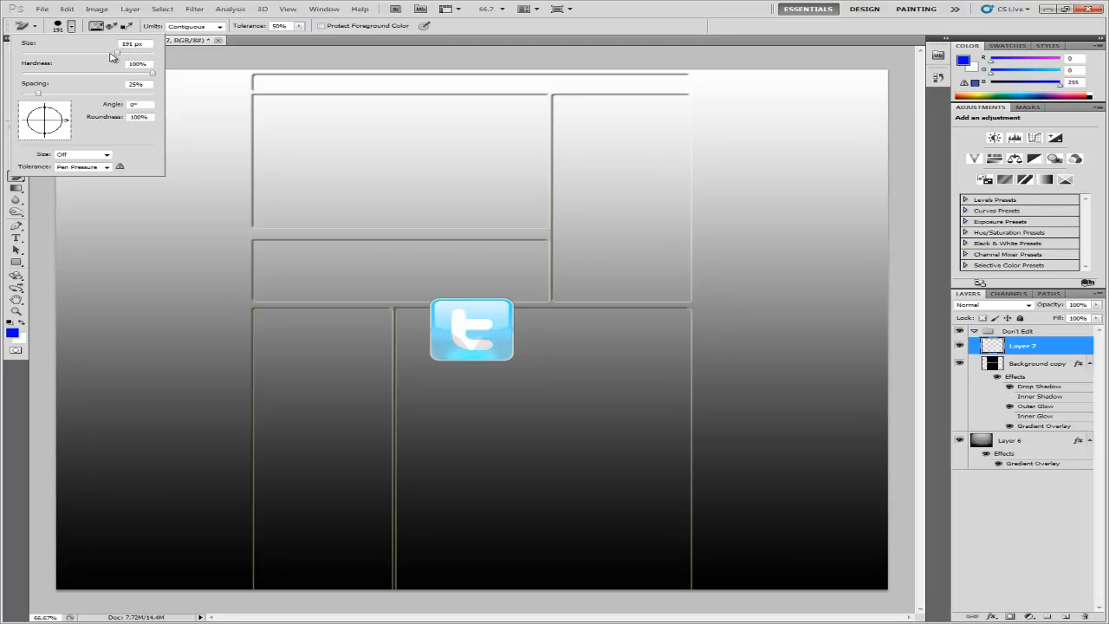
mouse_move(156, 312)
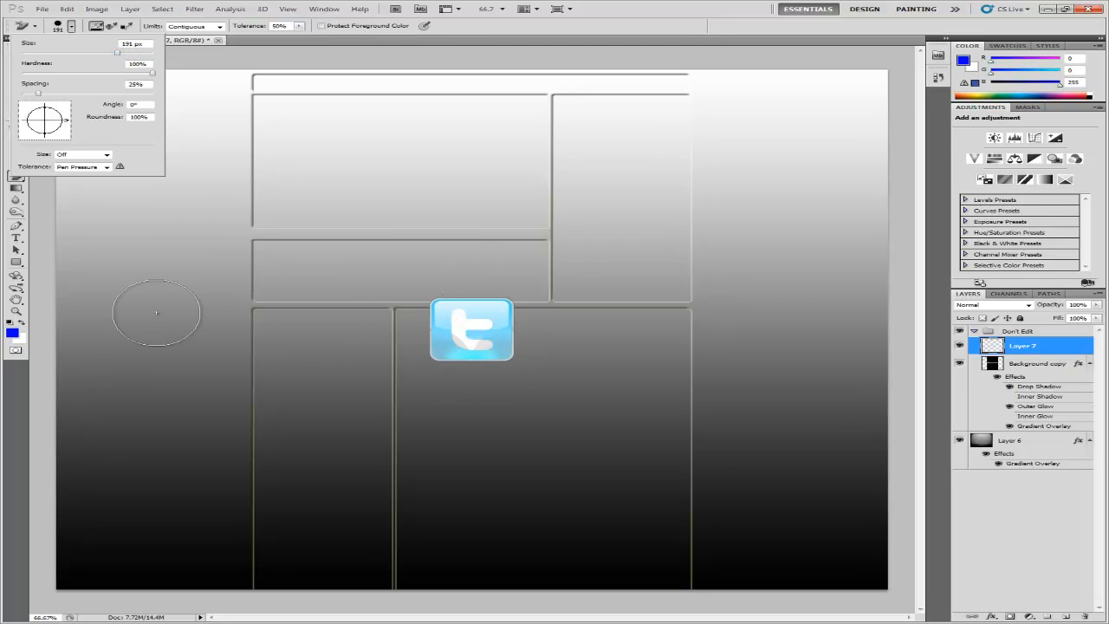
mouse_move(355, 412)
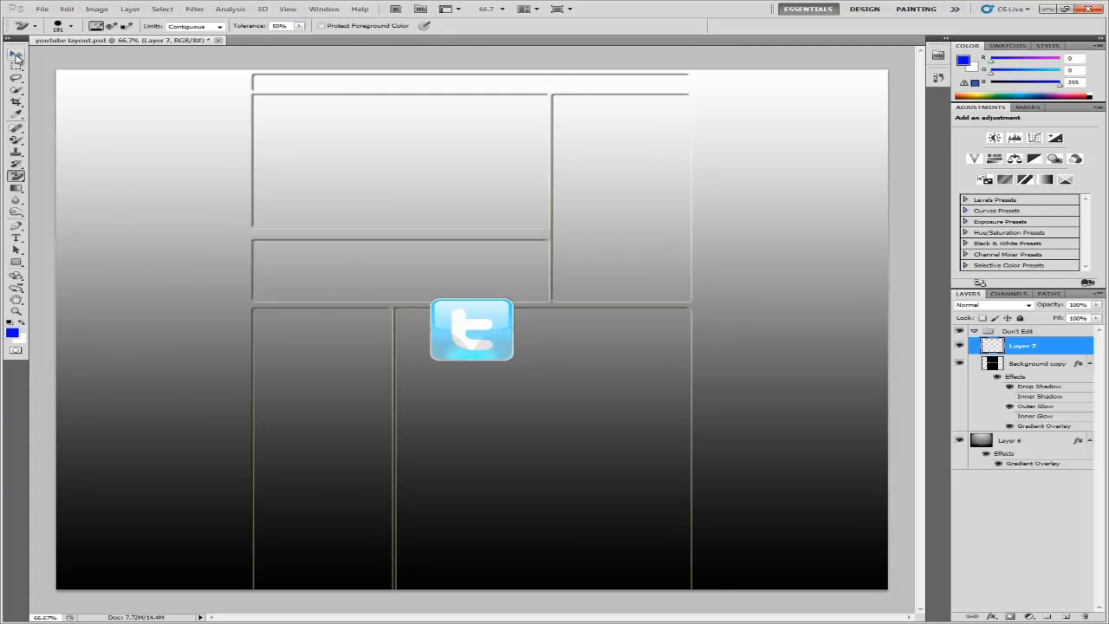
Move the Twitter logo to the top left and place Layer 7 below Background copy
left_click_drag(471, 330, 278, 396)
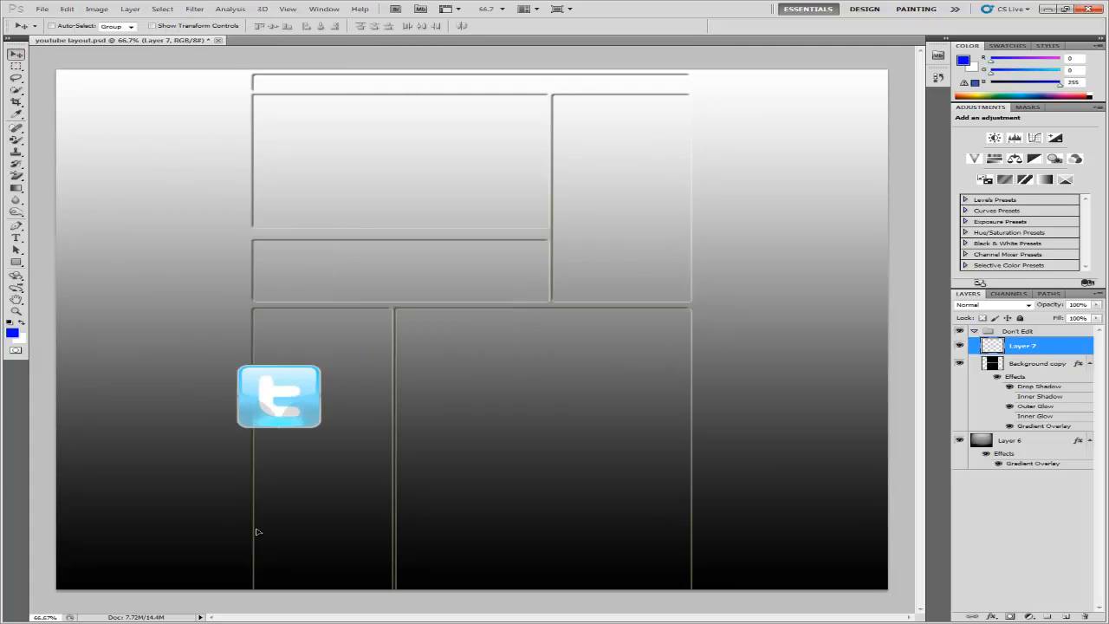
left_click_drag(279, 396, 225, 174)
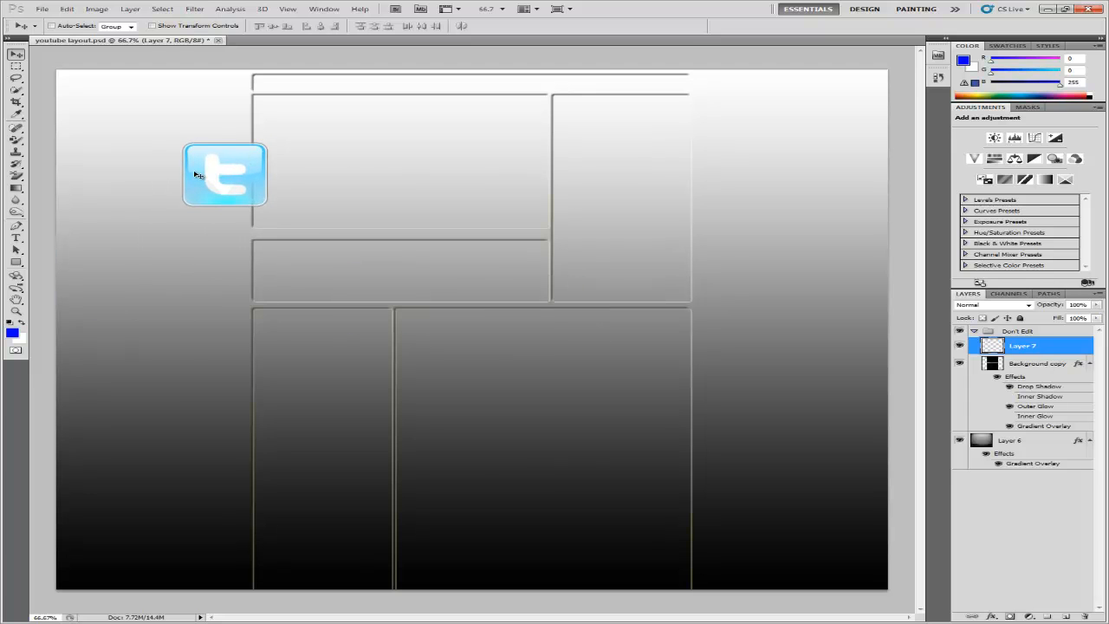
mouse_move(836, 330)
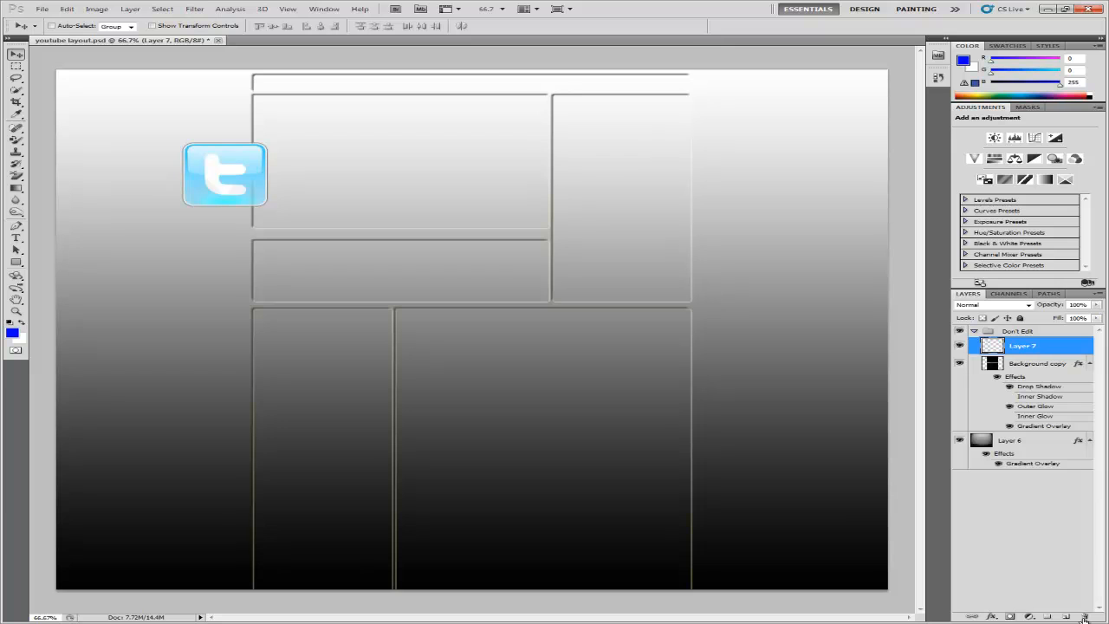
left_click(1035, 362)
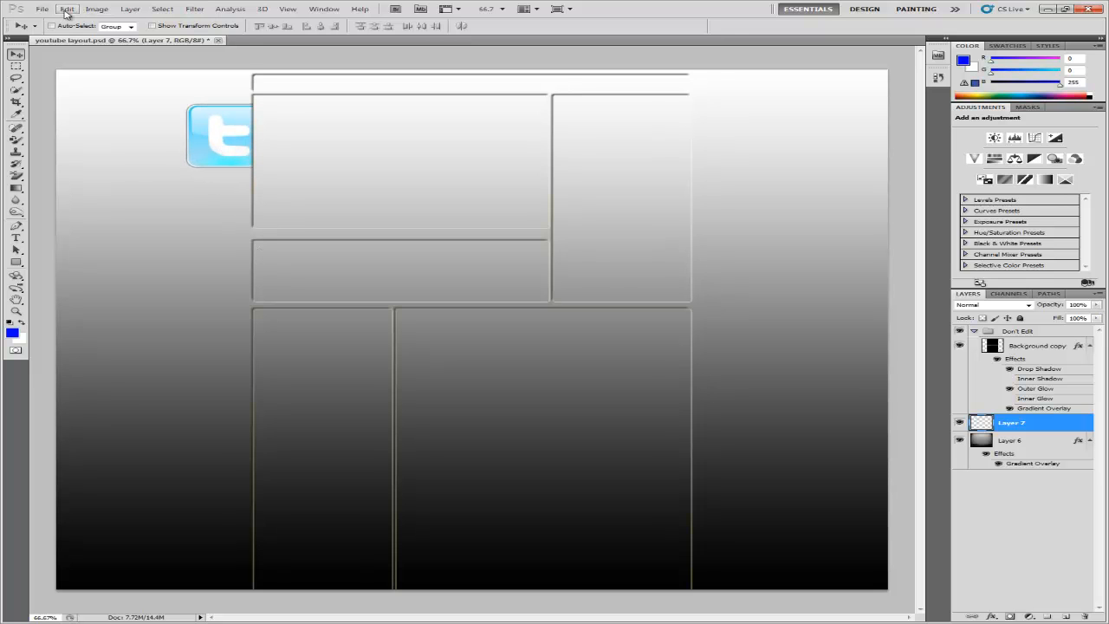
Rotate the Twitter logo with Edit > Free Transform and apply it
left_click(67, 9)
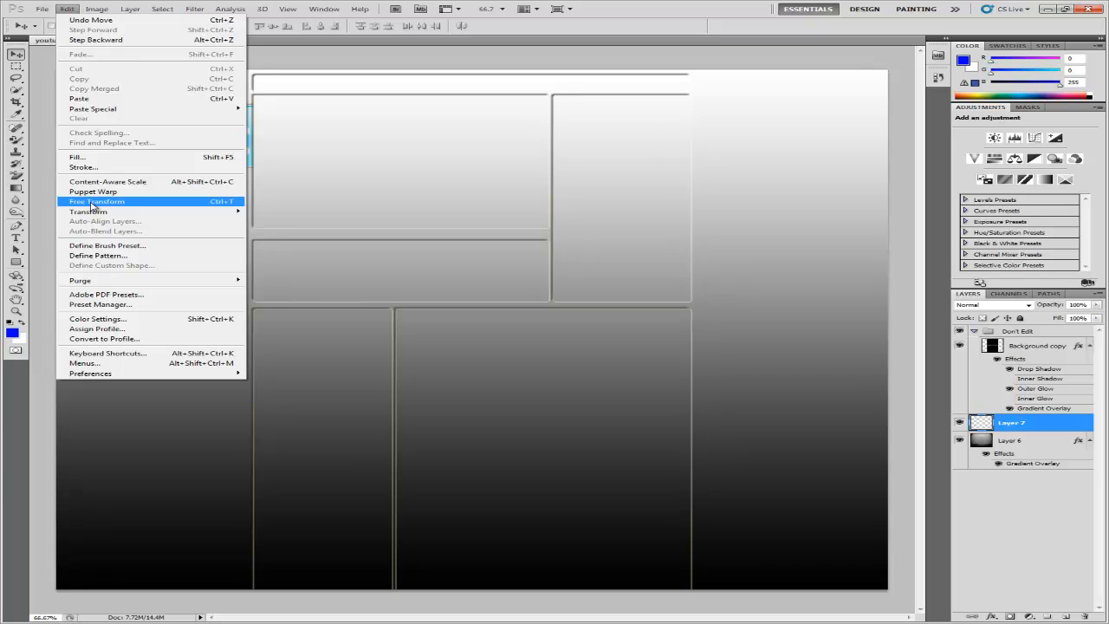
left_click(96, 201)
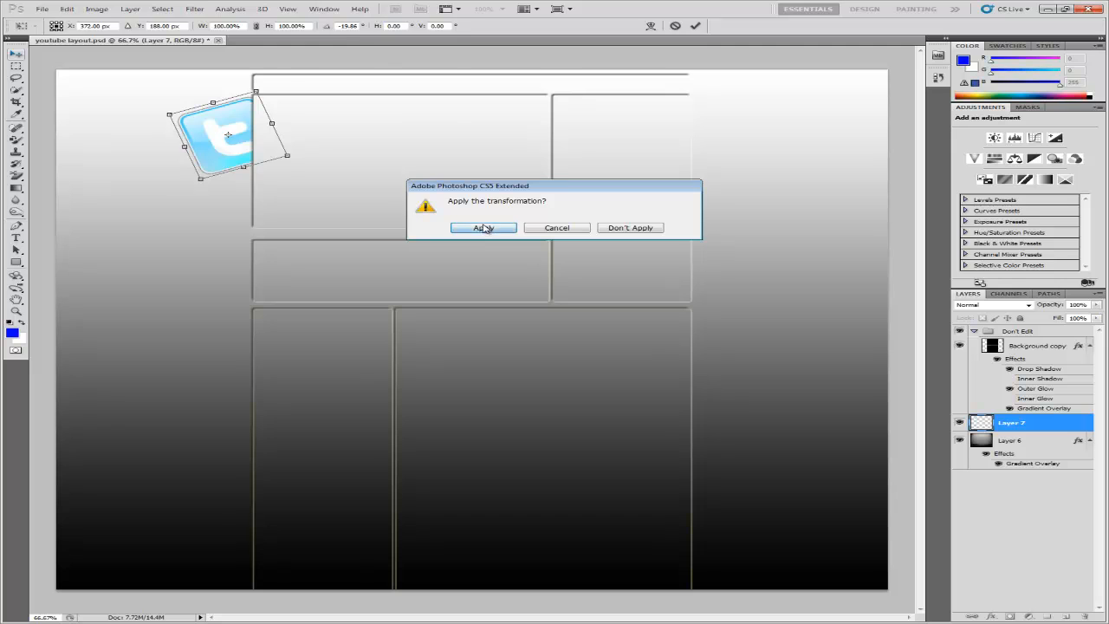
left_click(483, 226)
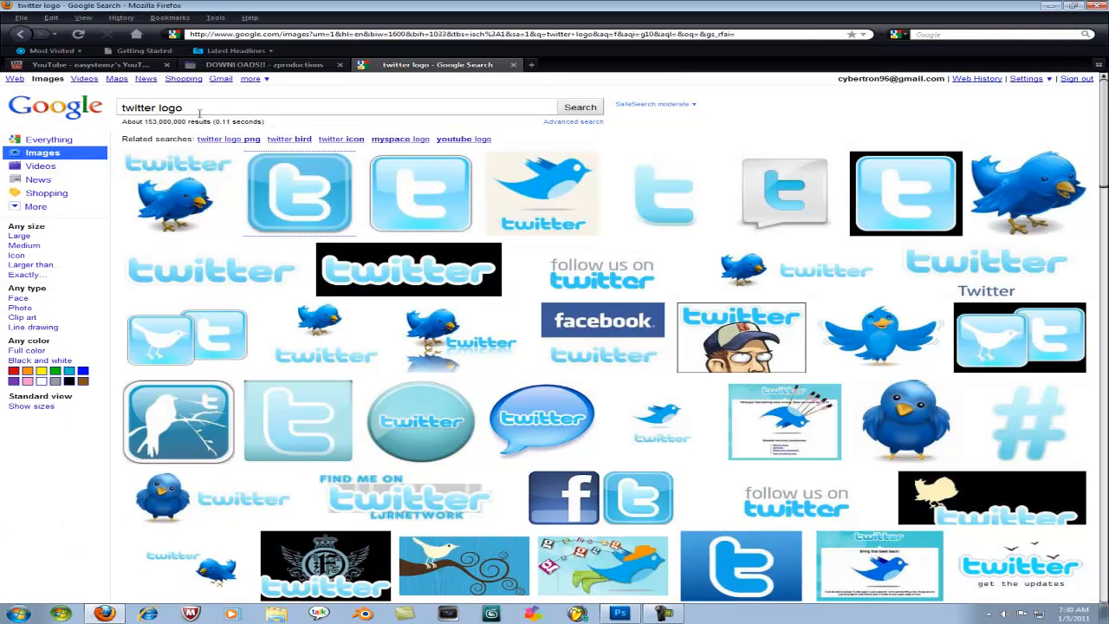
Search Google Images for 'facebook logo' and copy a logo image
type("facebook")
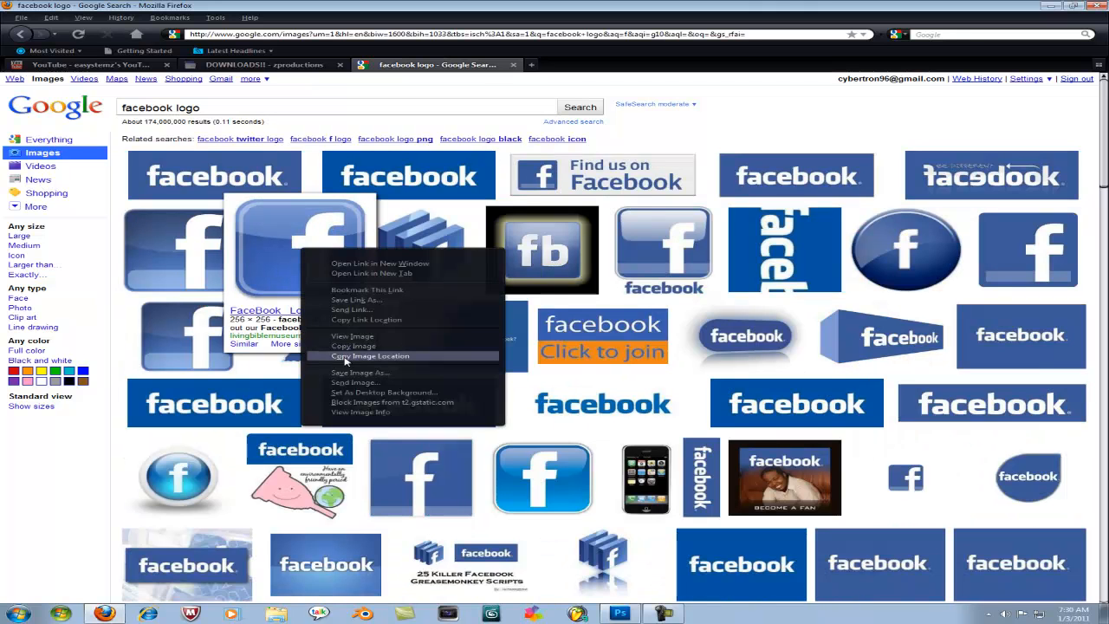
left_click(371, 355)
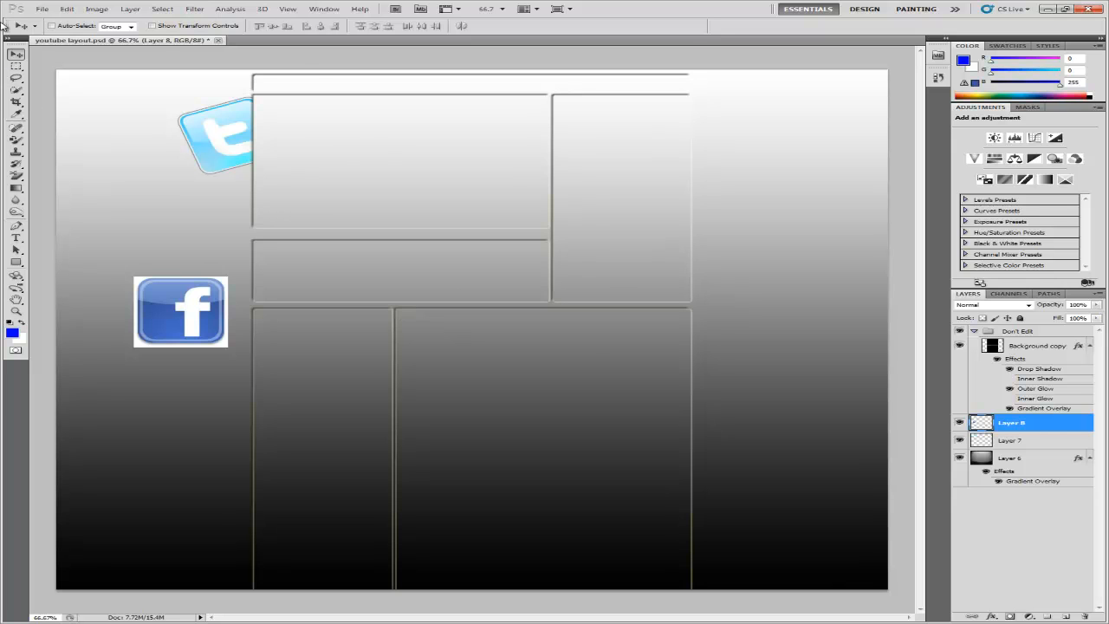
Erase the Facebook logo's white background with the Magic Eraser
left_click(16, 176)
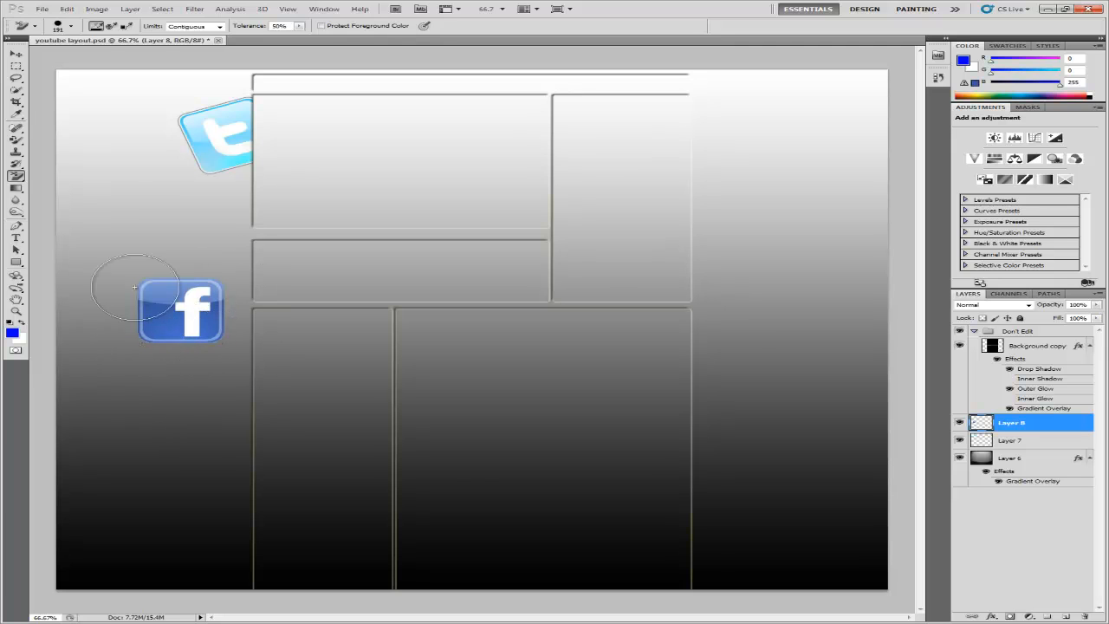
left_click(15, 53)
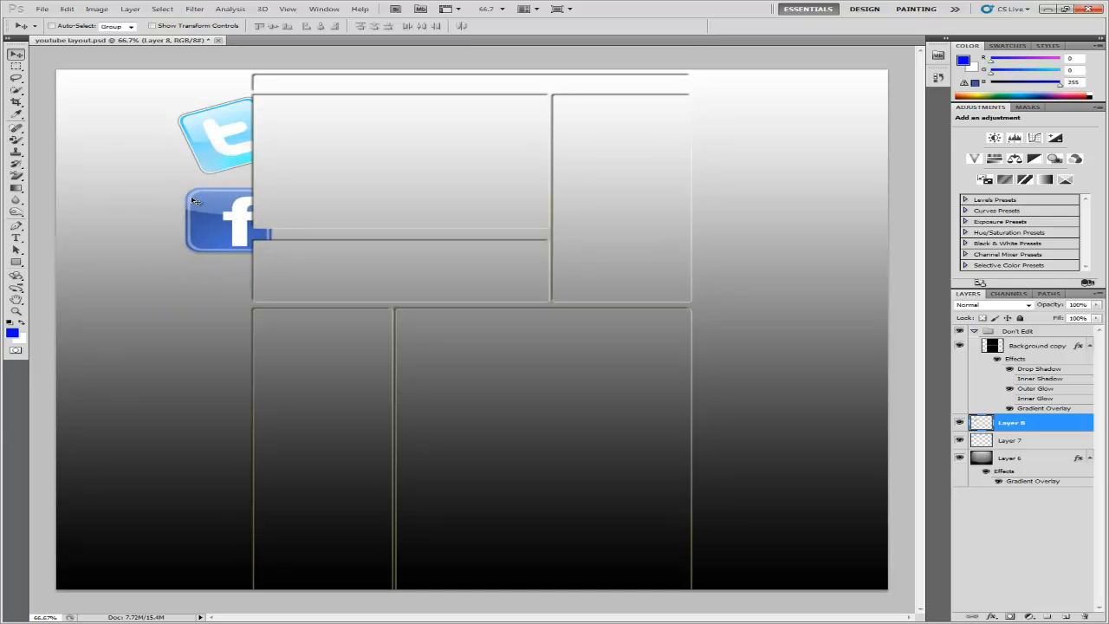
mouse_move(530, 388)
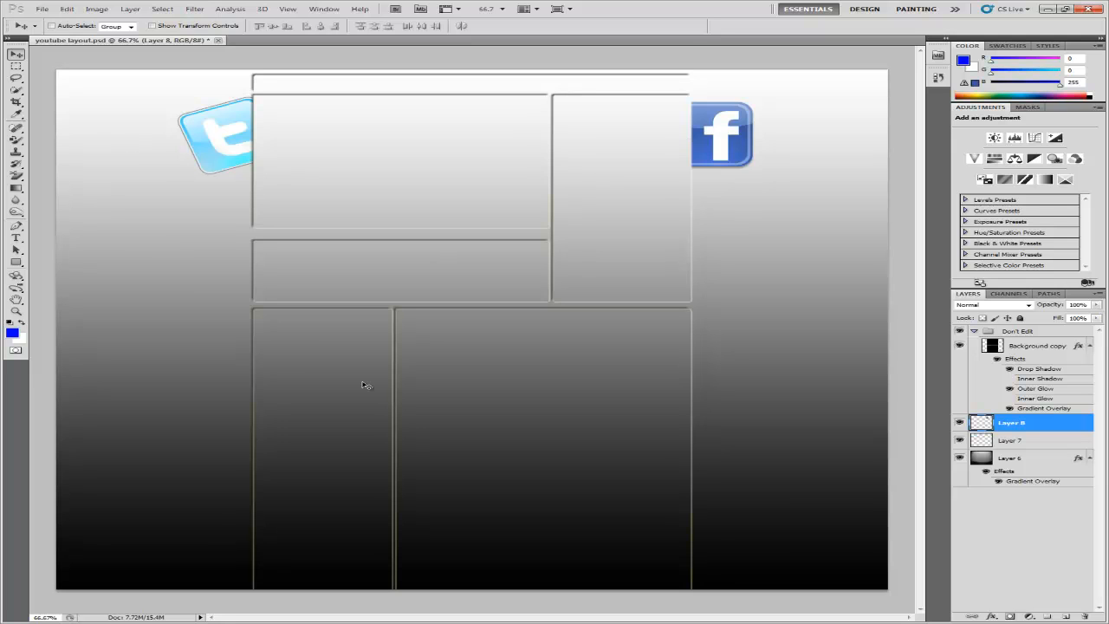
mouse_move(198, 125)
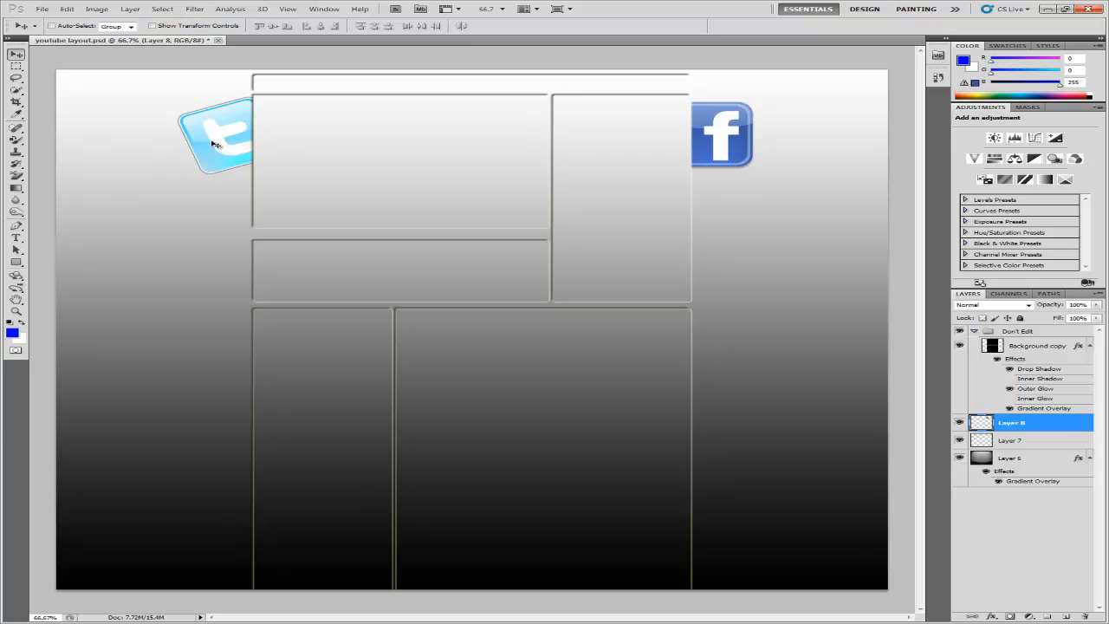
mouse_move(214, 146)
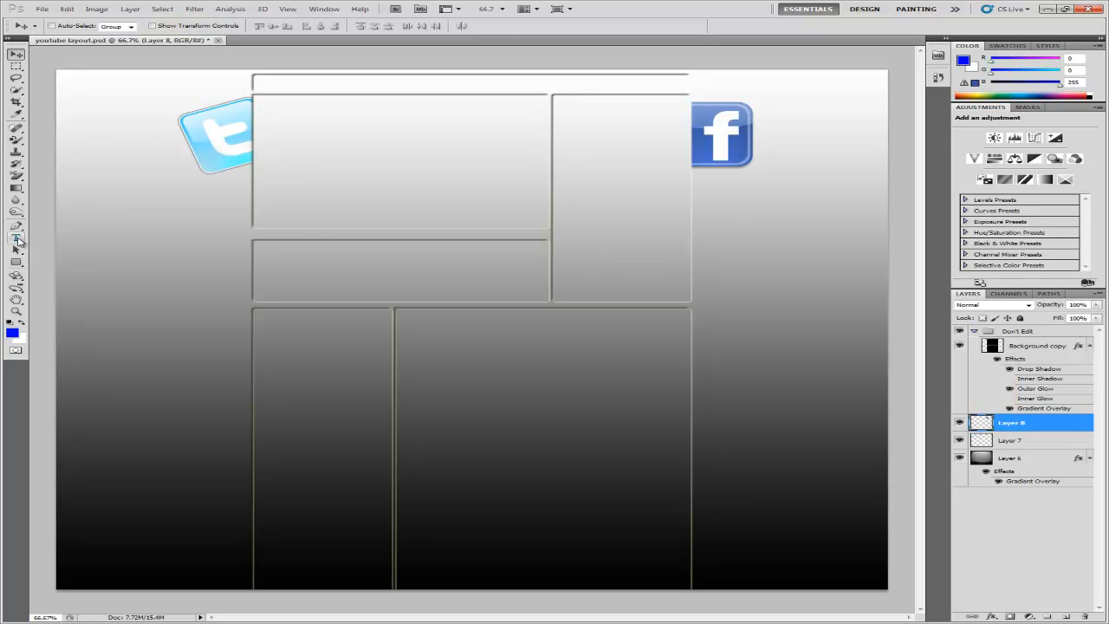
Start typing the 'zproductions' lettering with the Horizontal Type tool
left_click(16, 237)
type("Z")
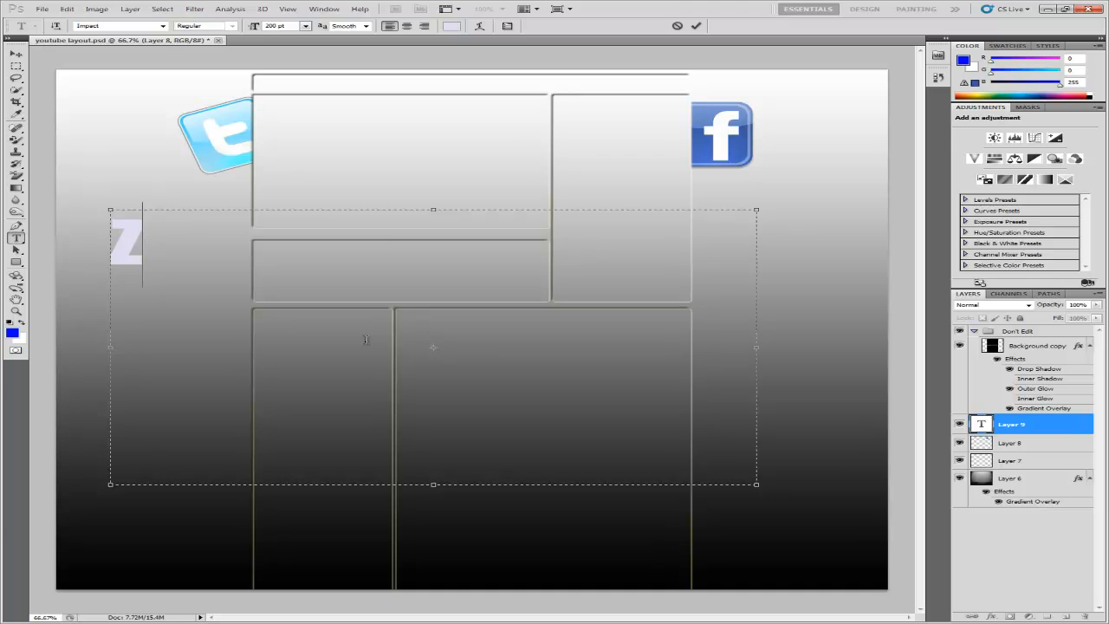
type("pro")
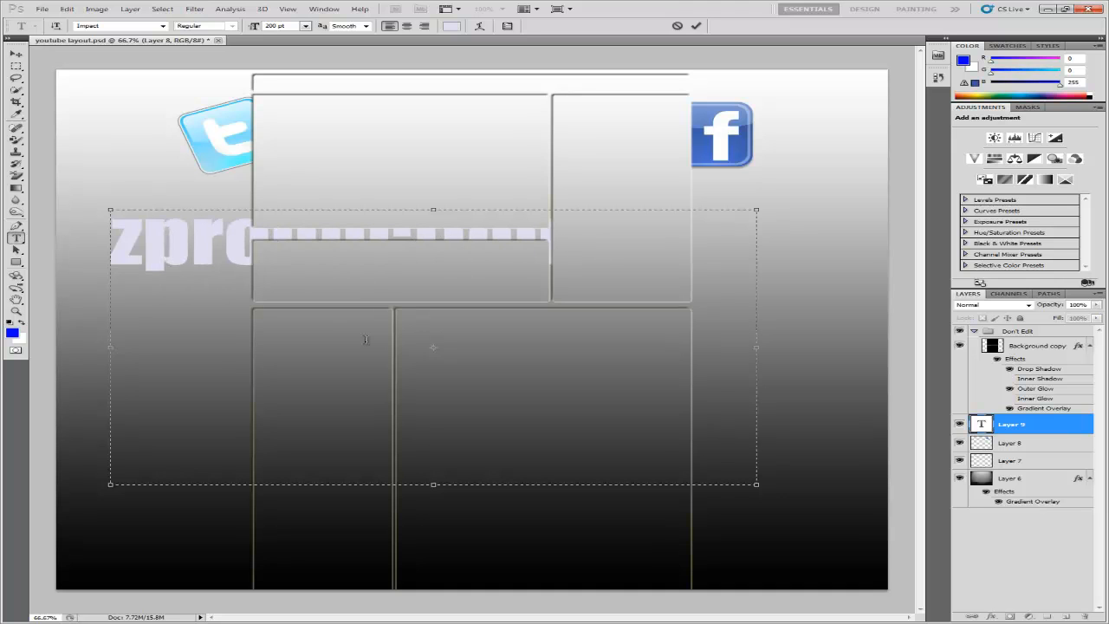
mouse_move(301, 231)
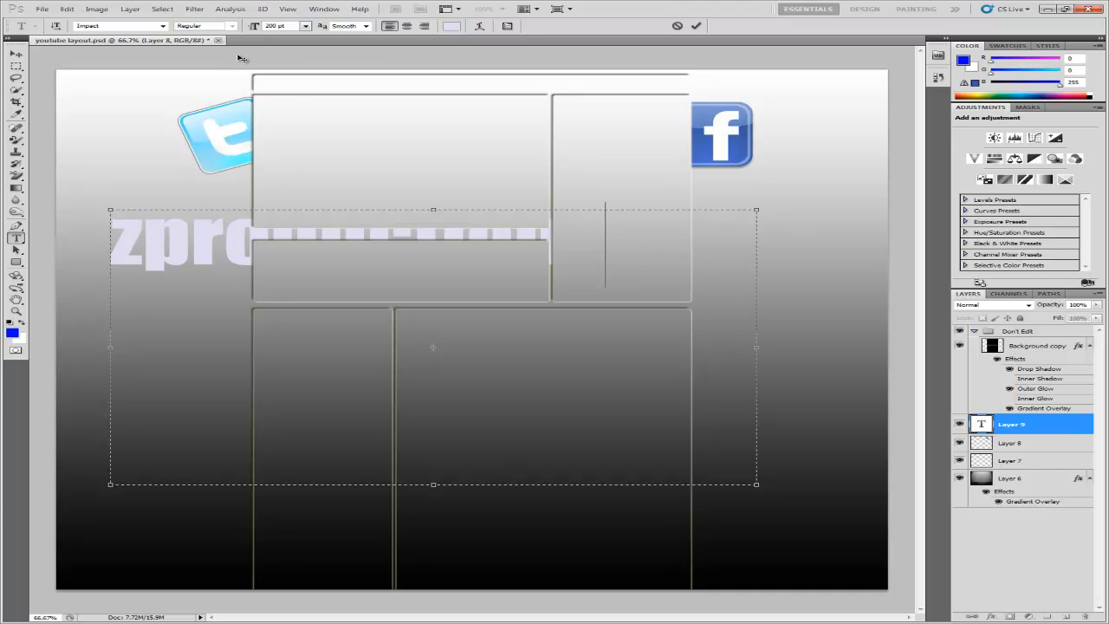
mouse_move(584, 296)
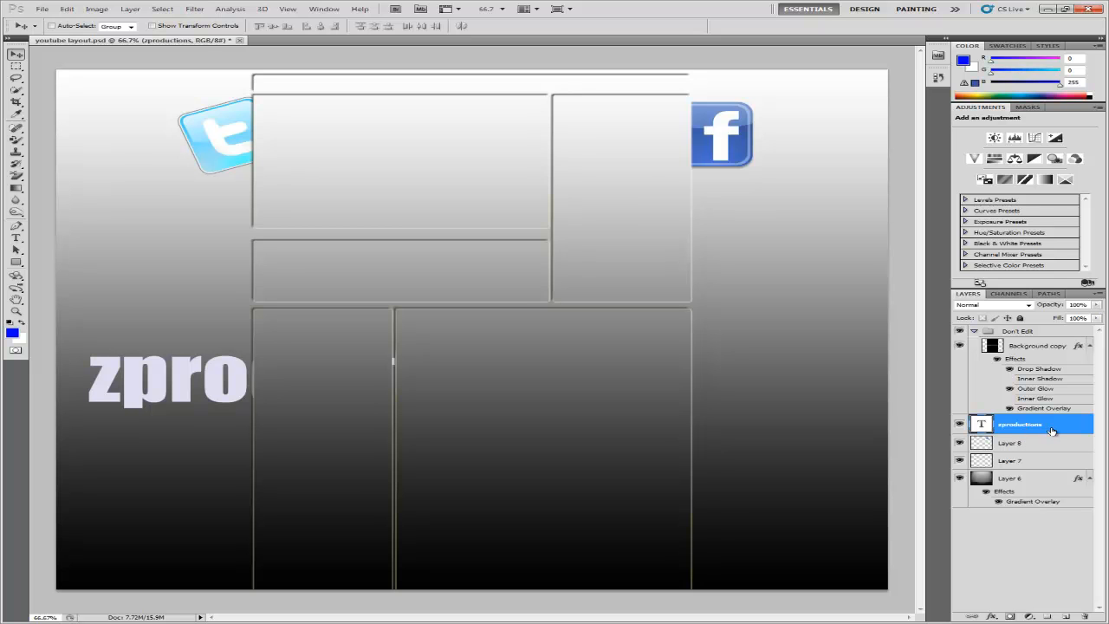
mouse_move(1039, 424)
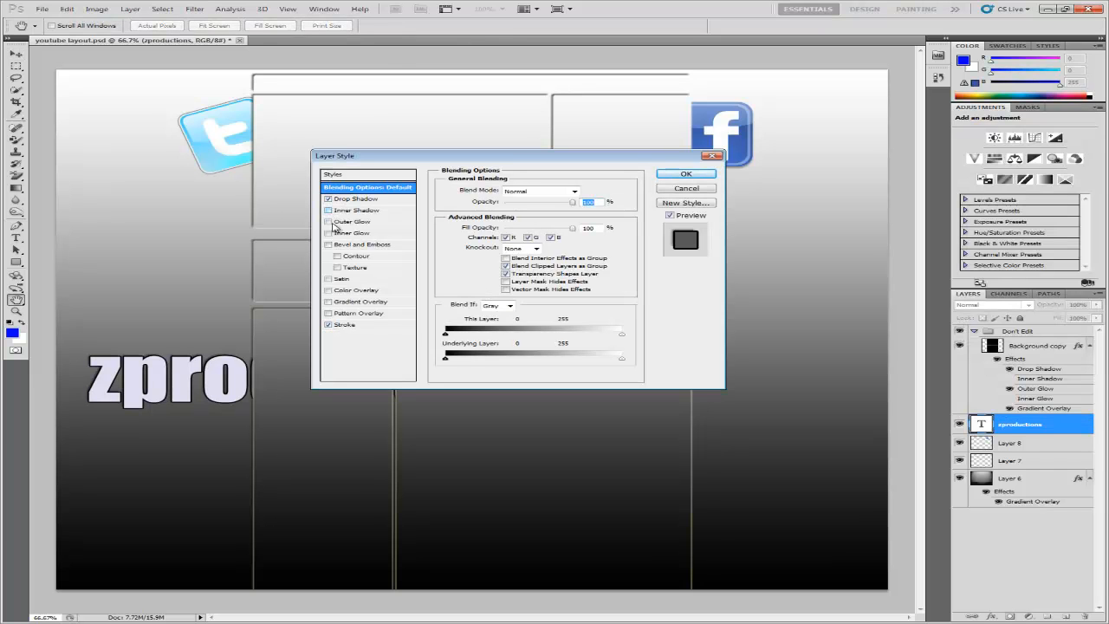
Add Inner Shadow, Satin and Stroke effects to the zproductions text layer style
left_click(328, 211)
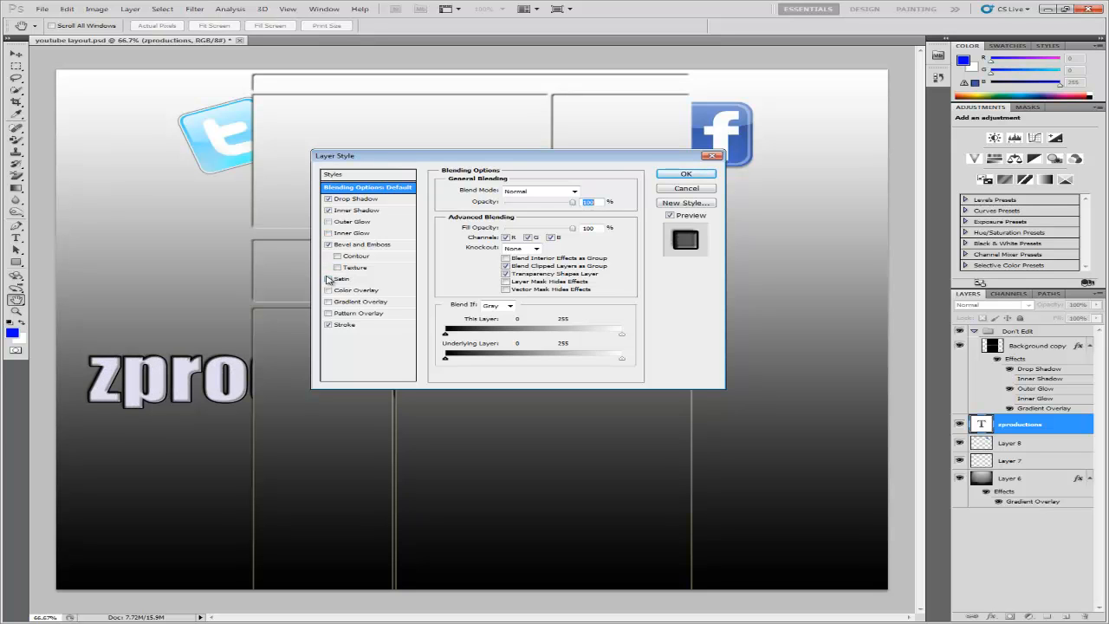
left_click(328, 278)
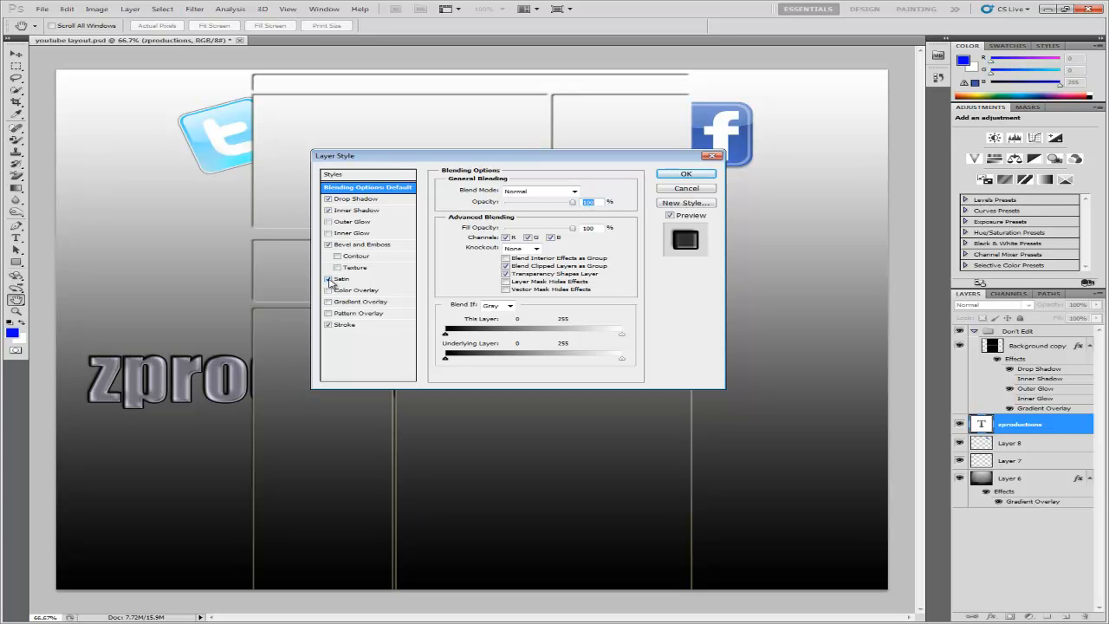
left_click(328, 289)
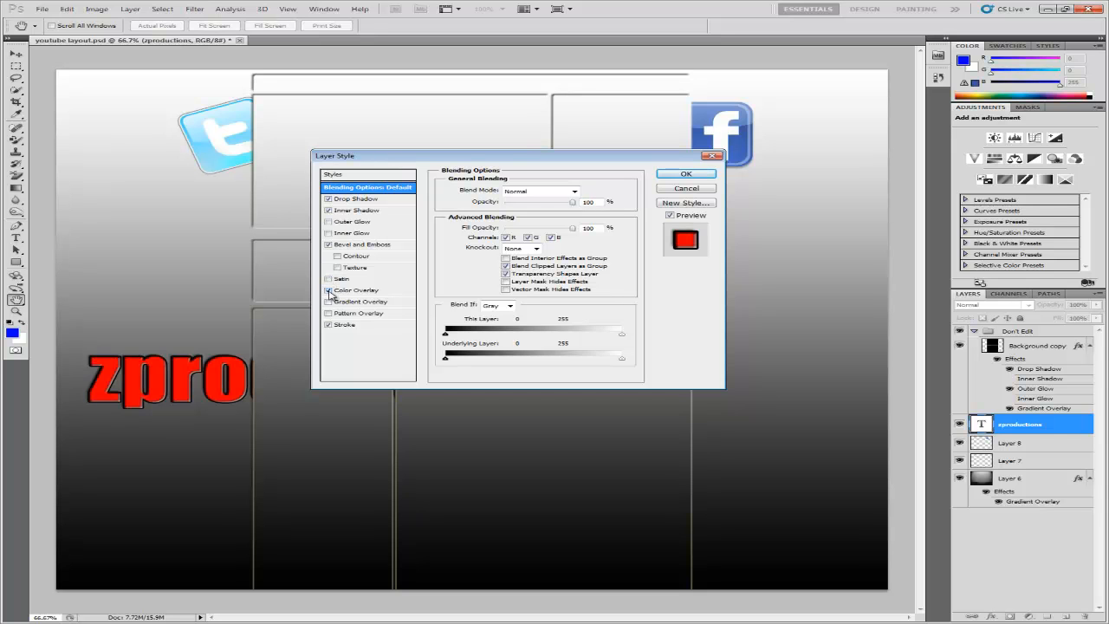
left_click(328, 289)
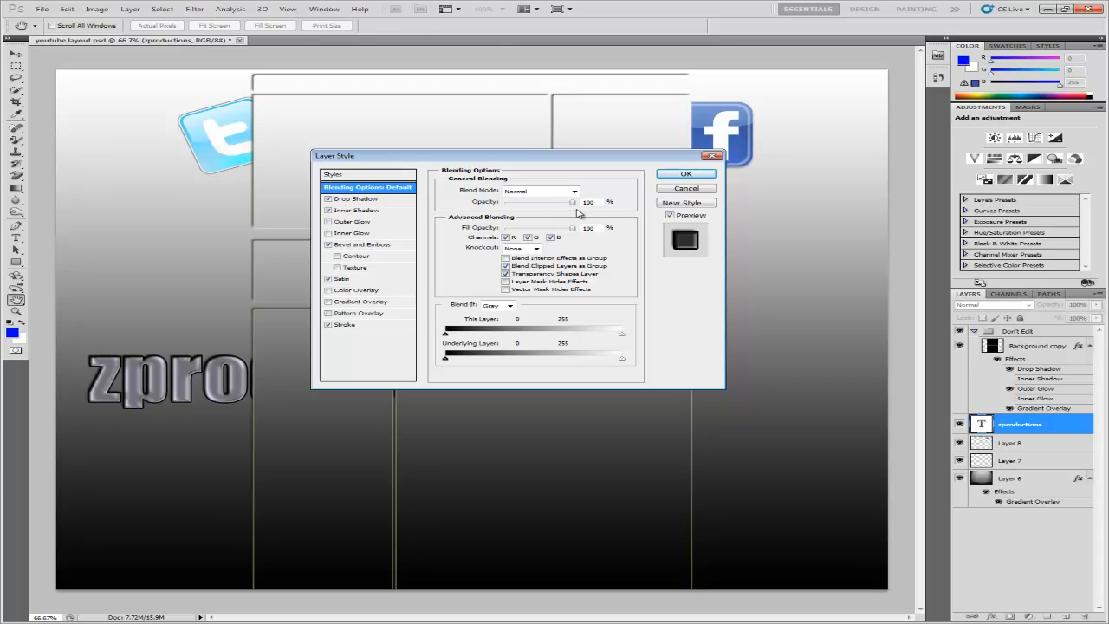
left_click(686, 173)
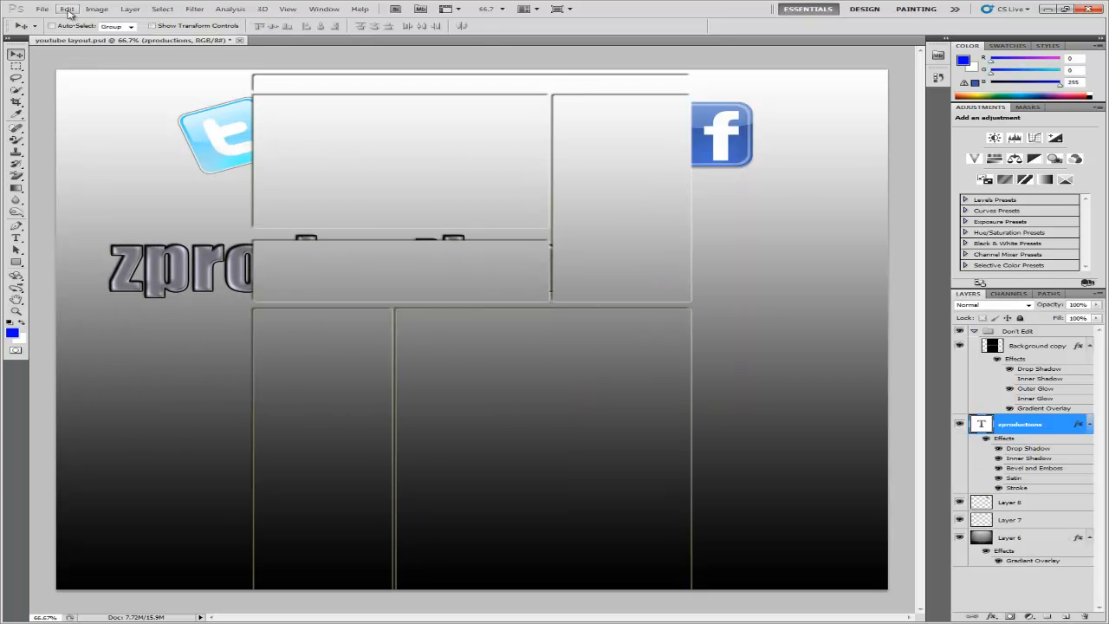
Rotate the zproductions text 90° with Free Transform along the left edge
left_click(67, 8)
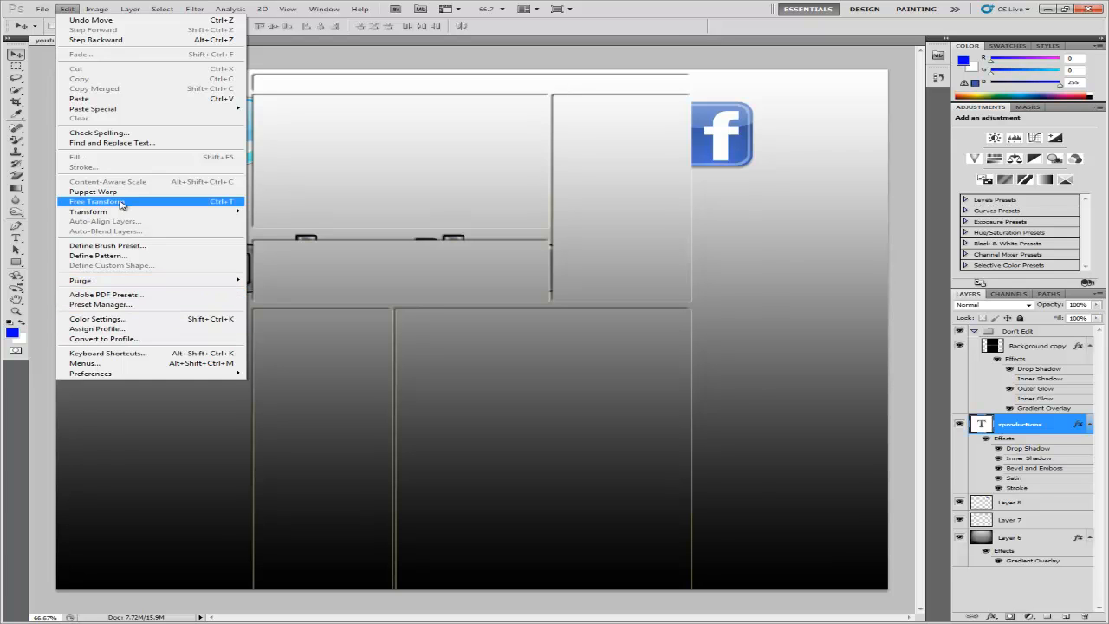
left_click(94, 201)
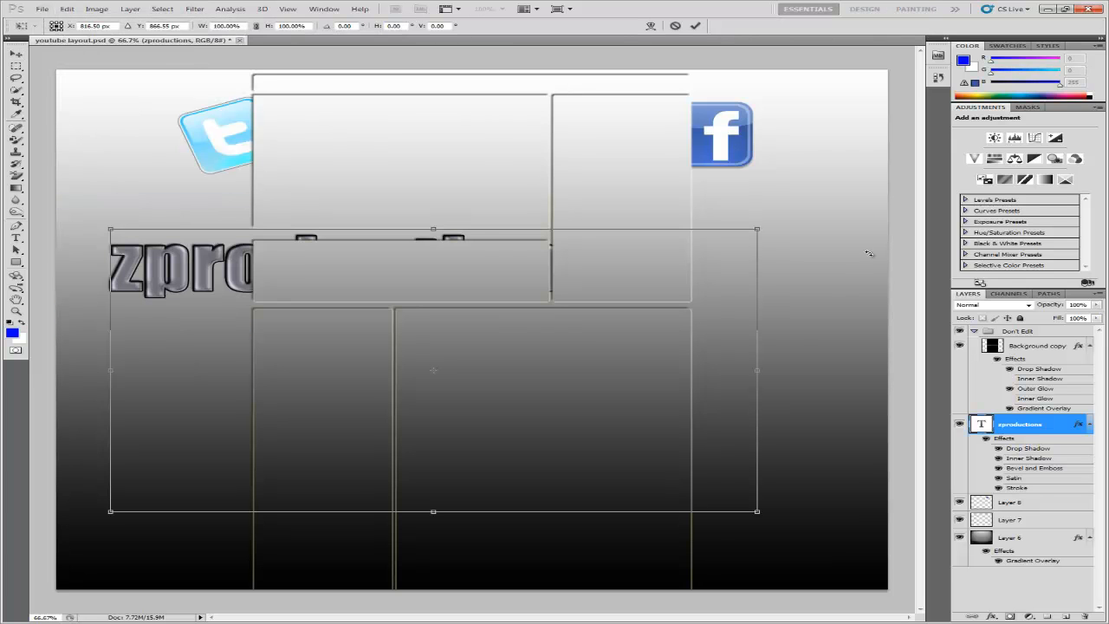
left_click_drag(757, 230, 742, 212)
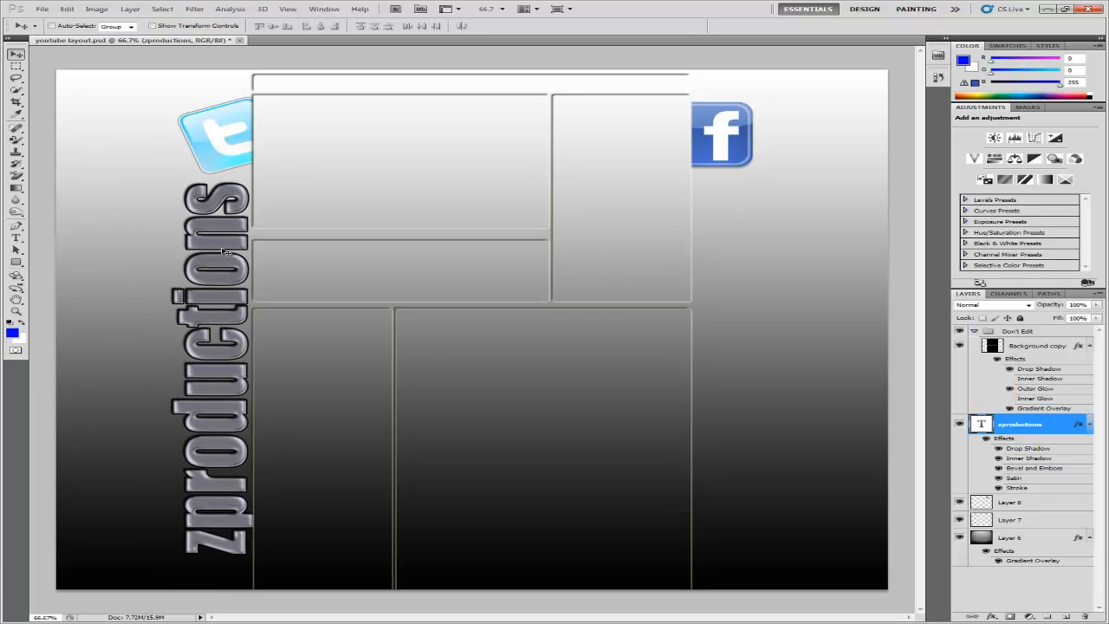
mouse_move(487, 276)
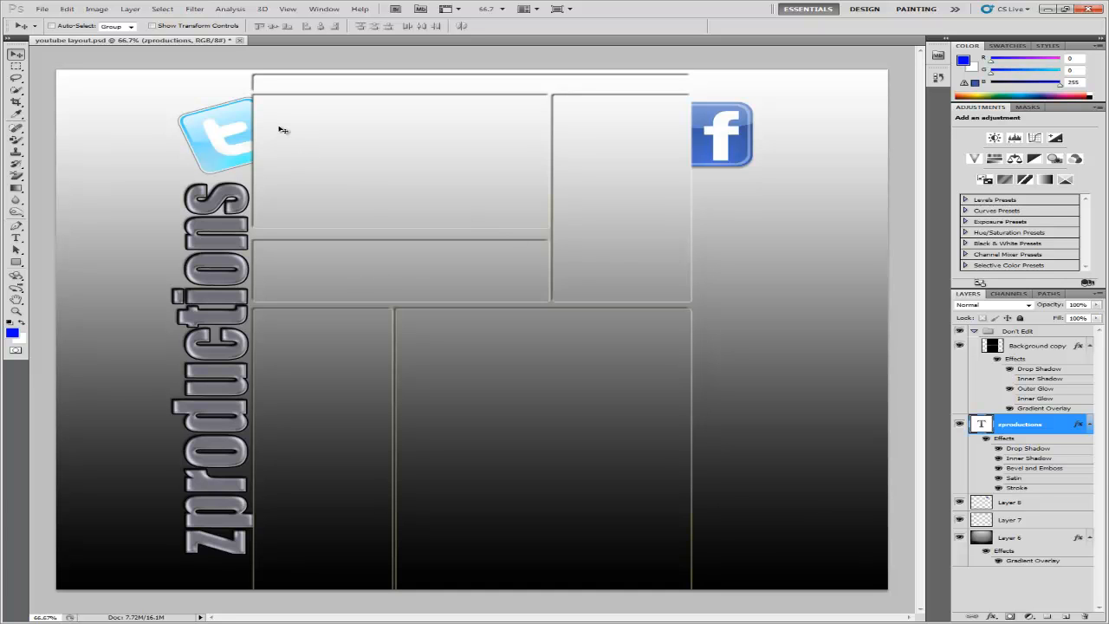
mouse_move(264, 84)
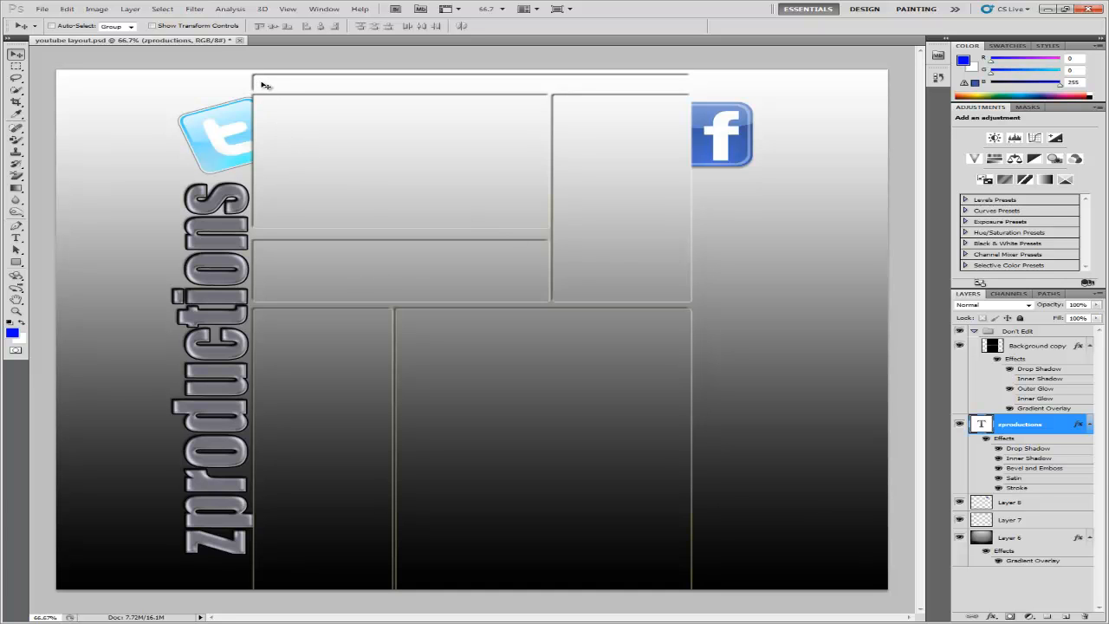
mouse_move(957, 110)
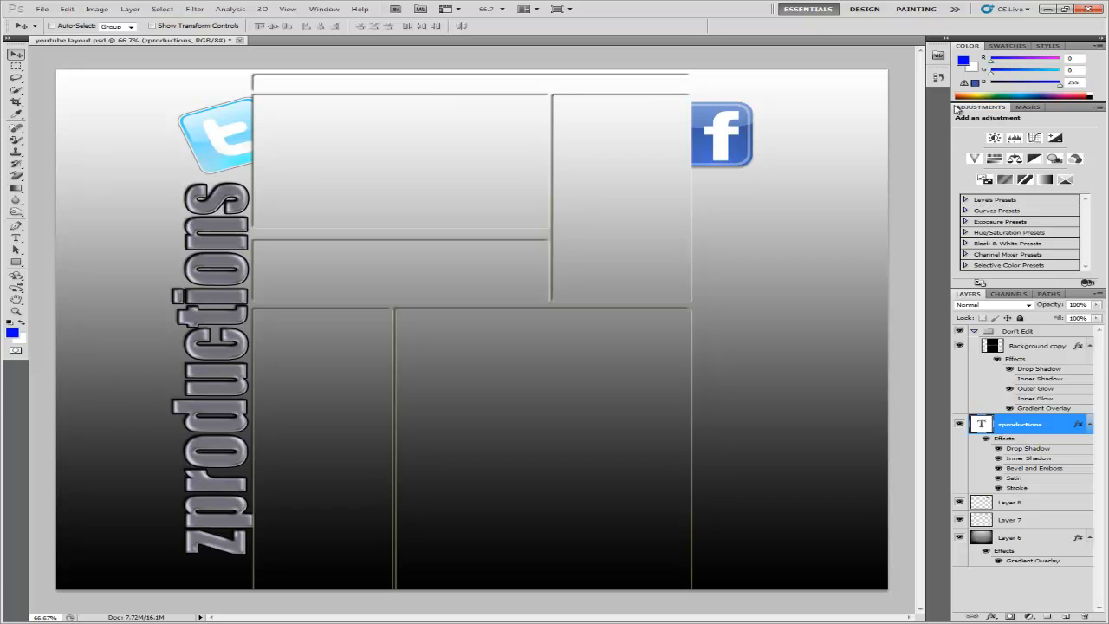
mouse_move(388, 218)
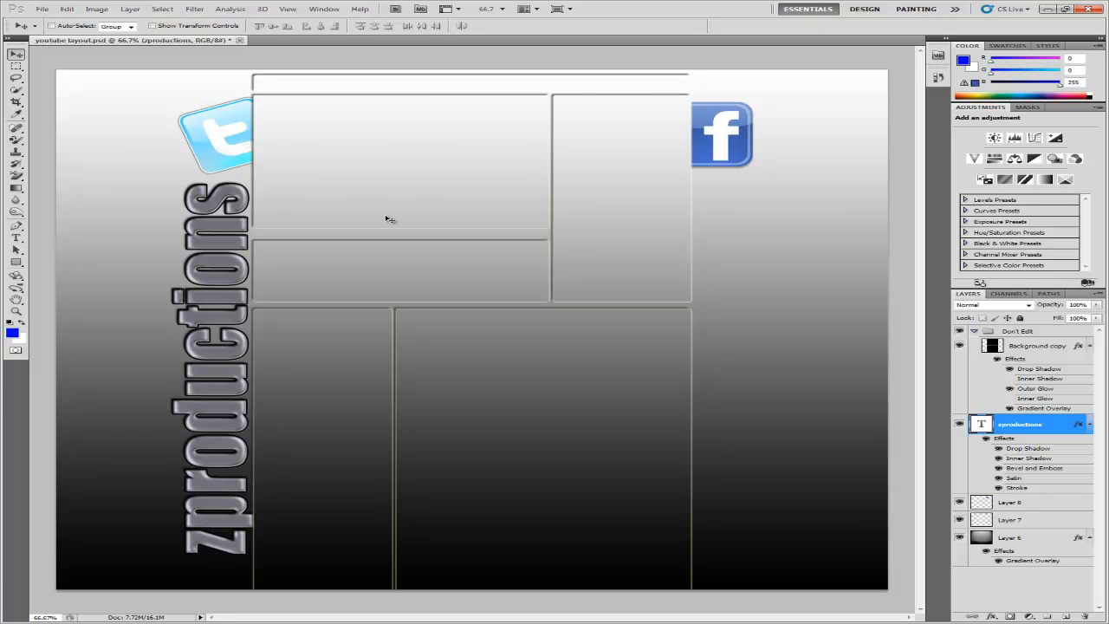
mouse_move(292, 119)
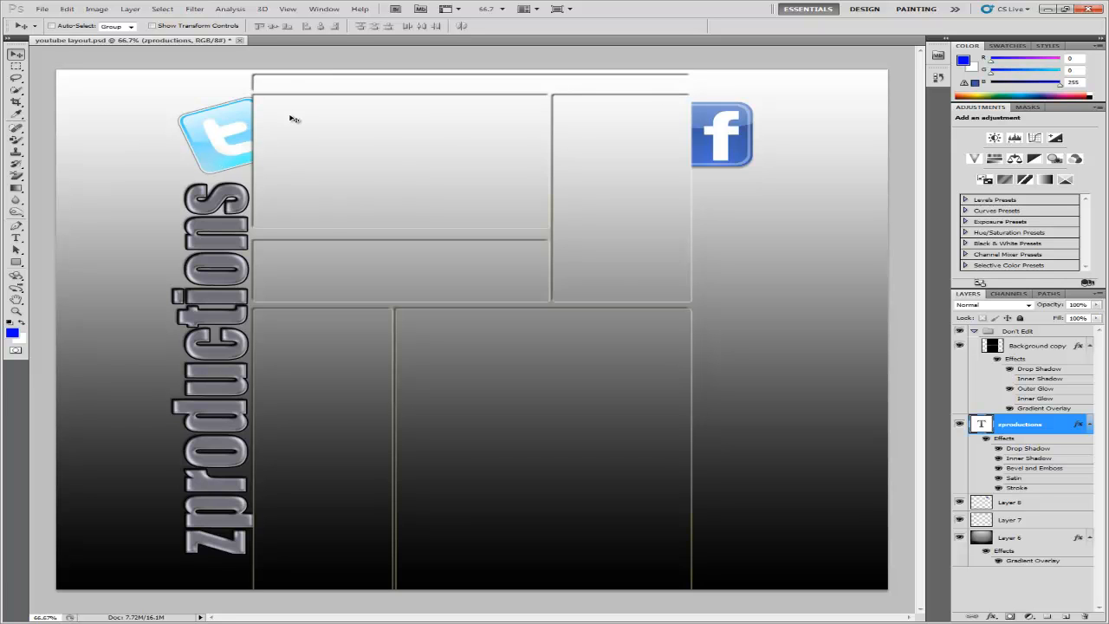
mouse_move(136, 325)
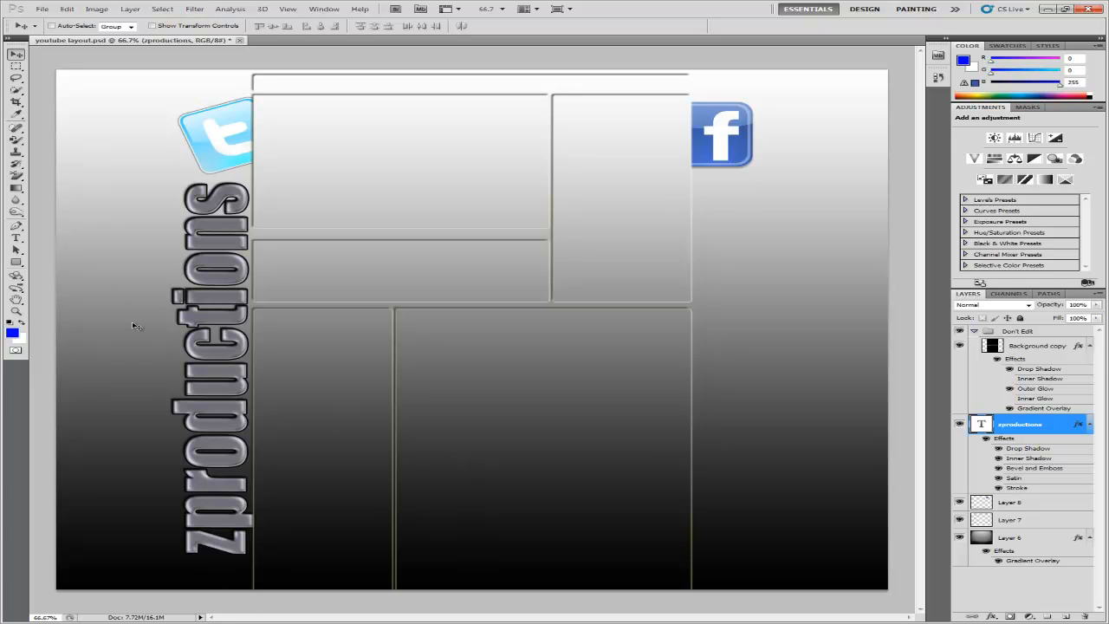
mouse_move(663, 171)
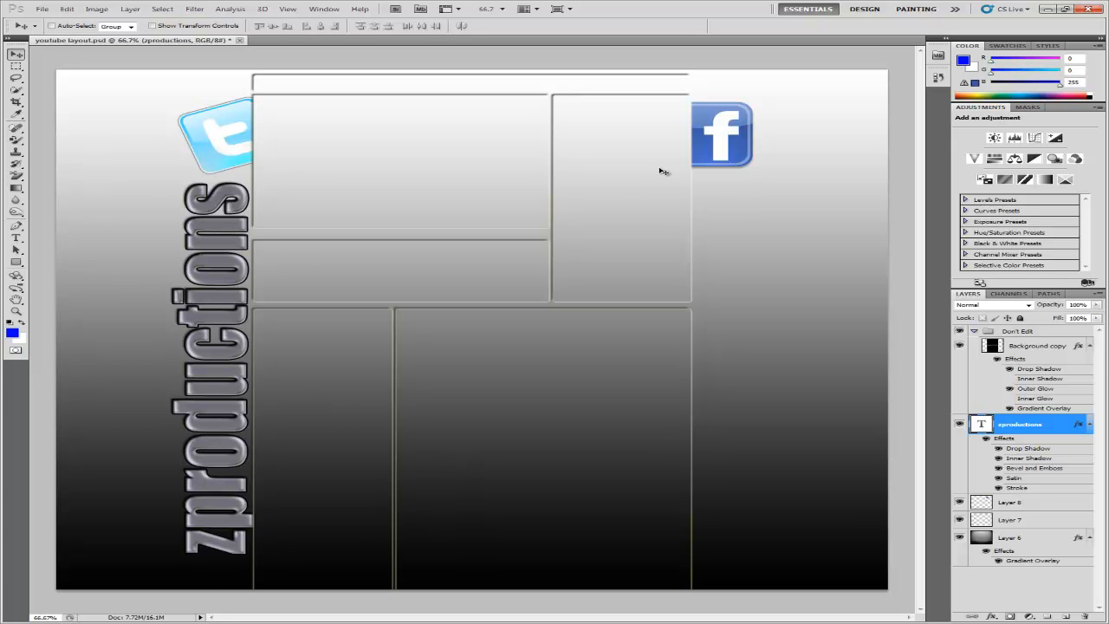
mouse_move(650, 154)
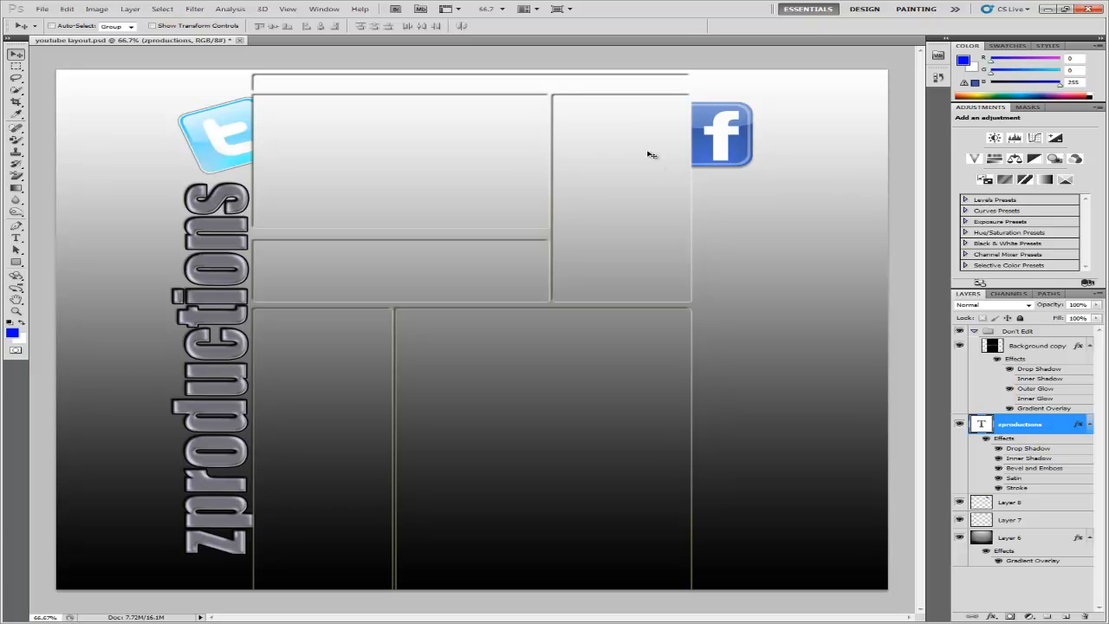
mouse_move(374, 509)
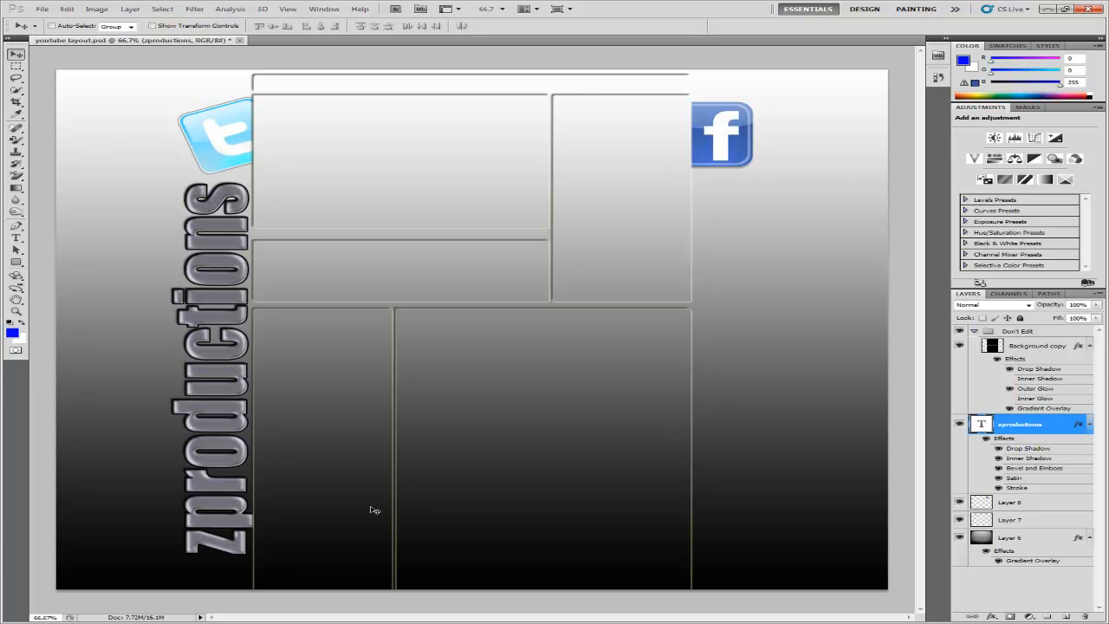
mouse_move(165, 208)
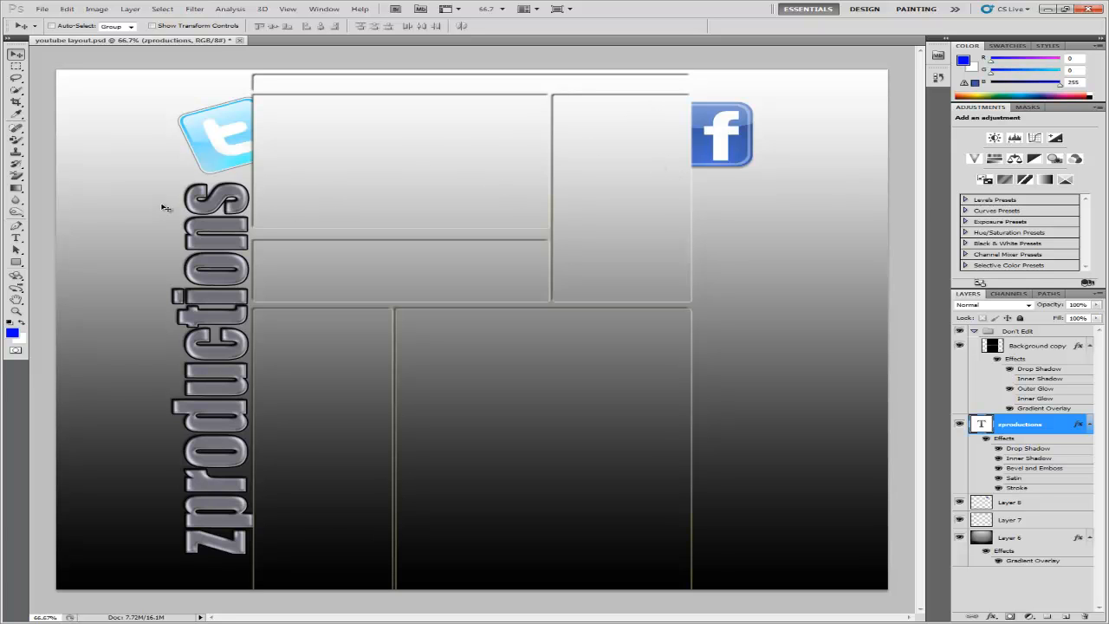
left_click(11, 614)
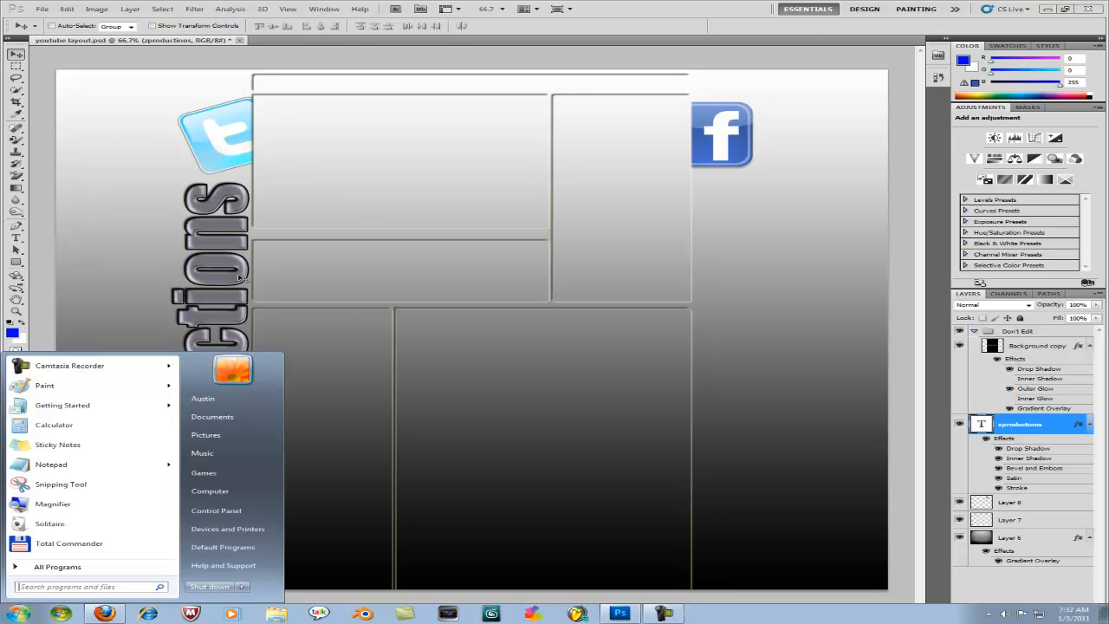
mouse_move(623, 130)
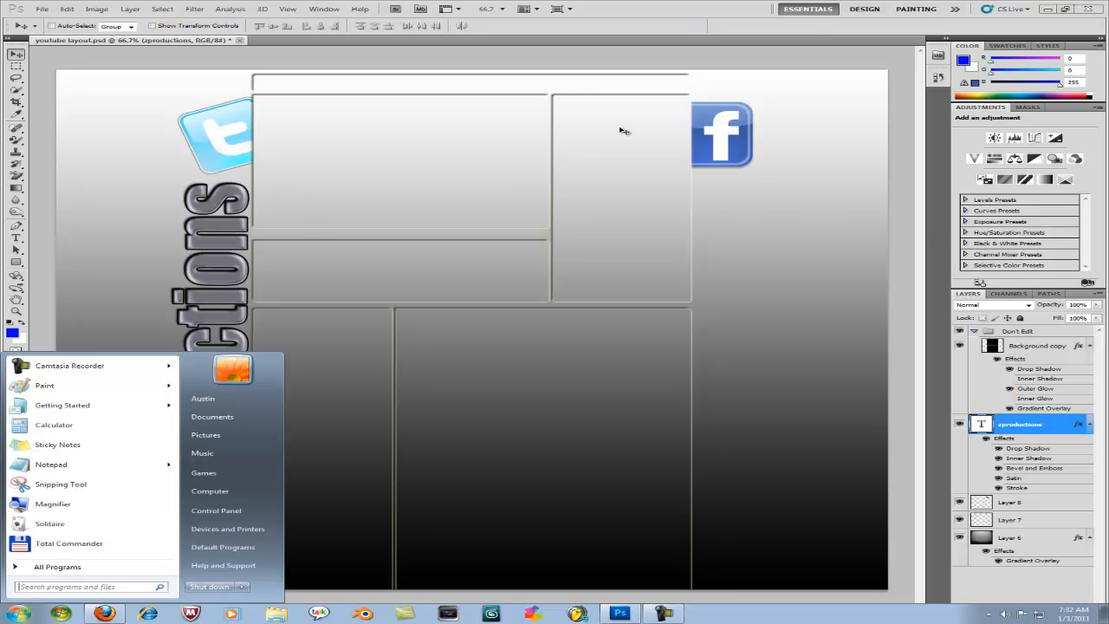
mouse_move(409, 162)
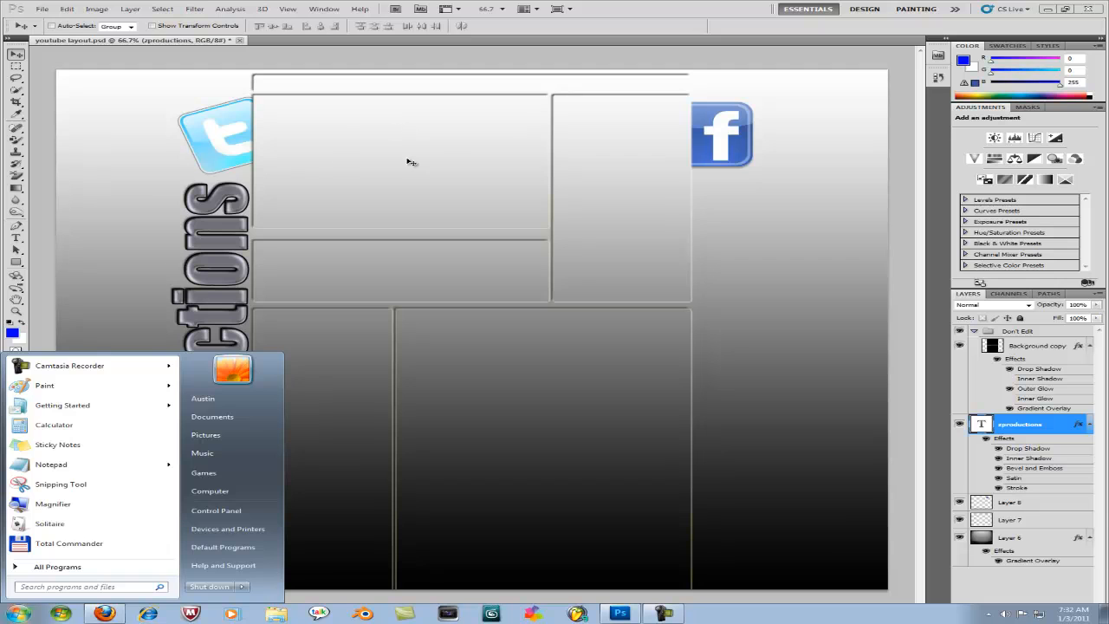
mouse_move(174, 90)
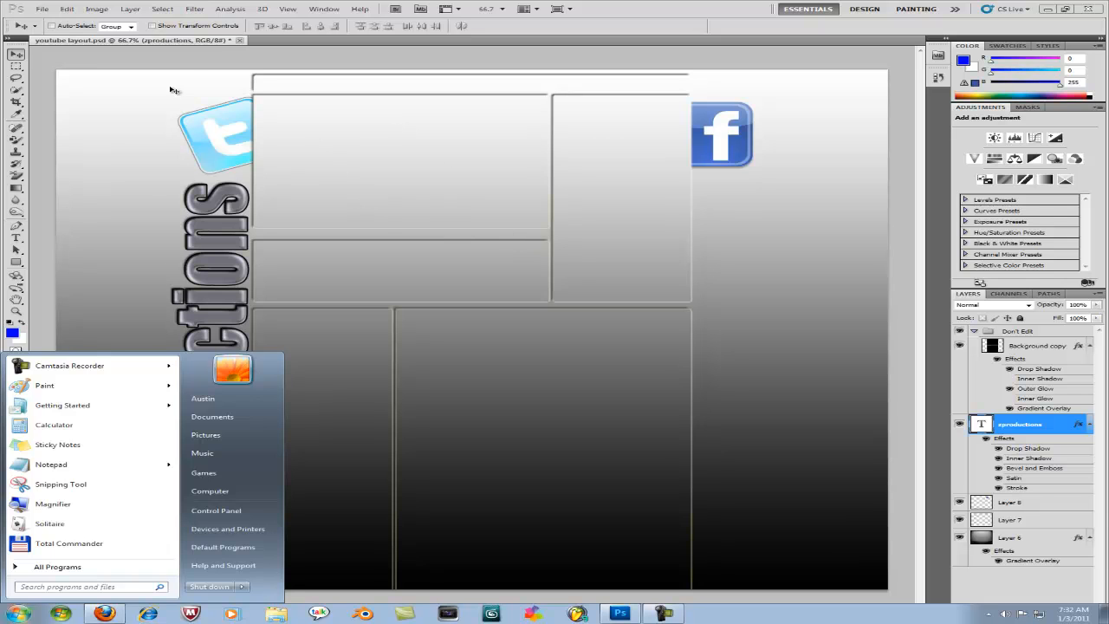
mouse_move(433, 470)
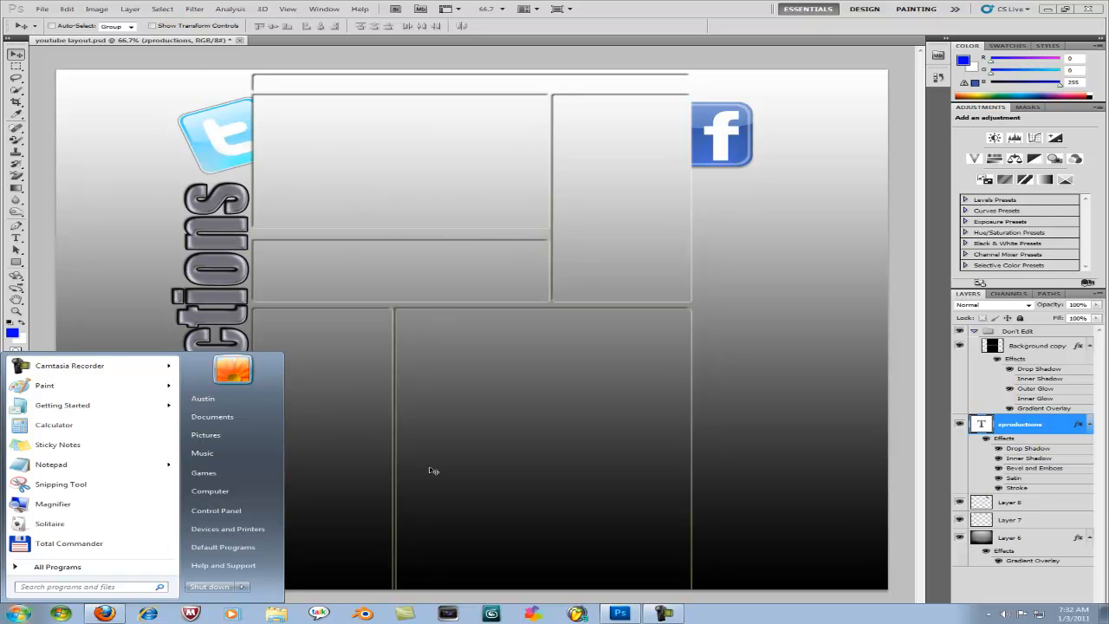
left_click(433, 471)
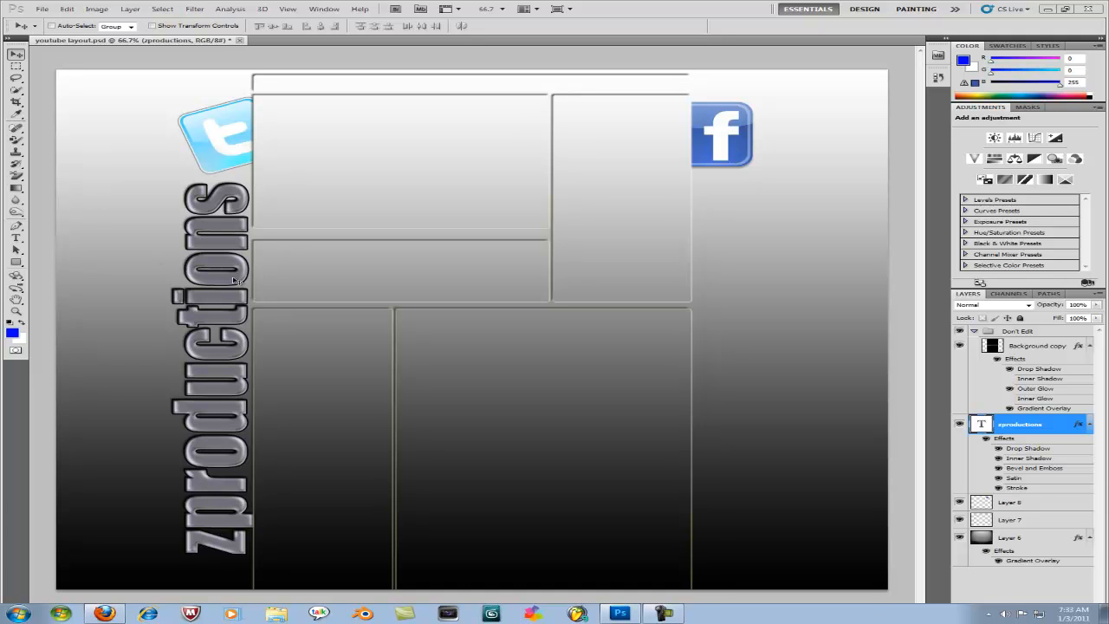
mouse_move(407, 179)
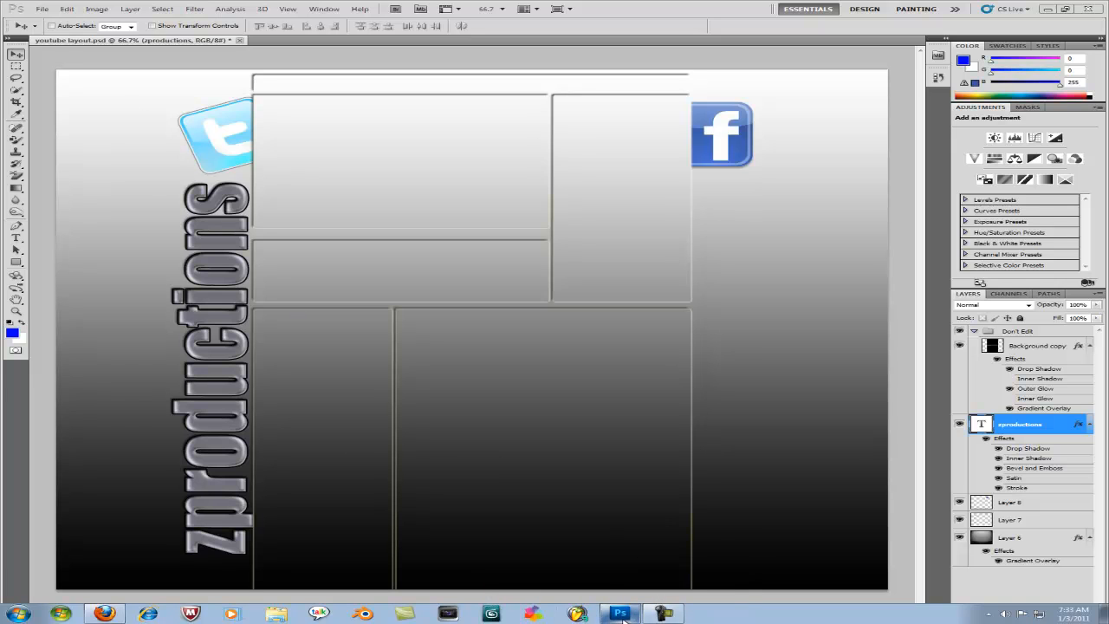
mouse_move(620, 613)
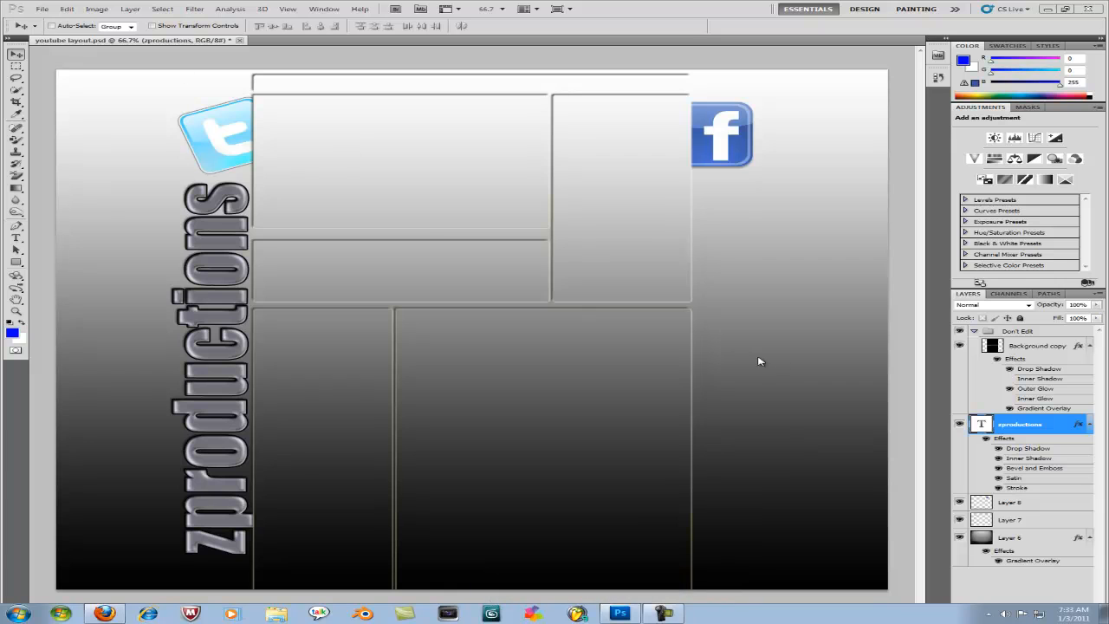
mouse_move(424, 219)
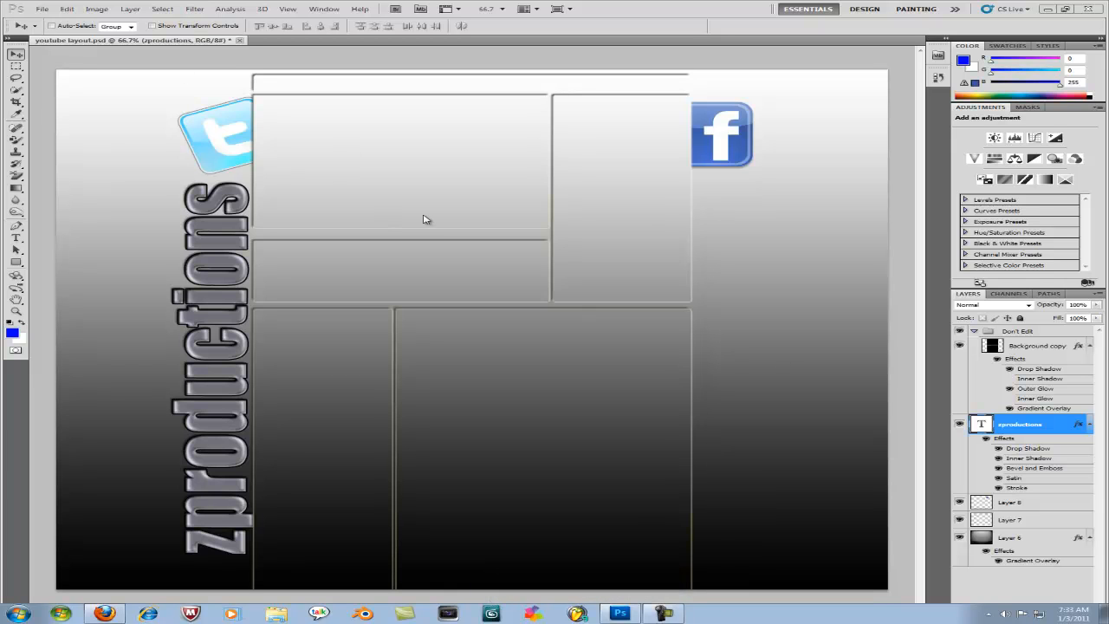
mouse_move(188, 118)
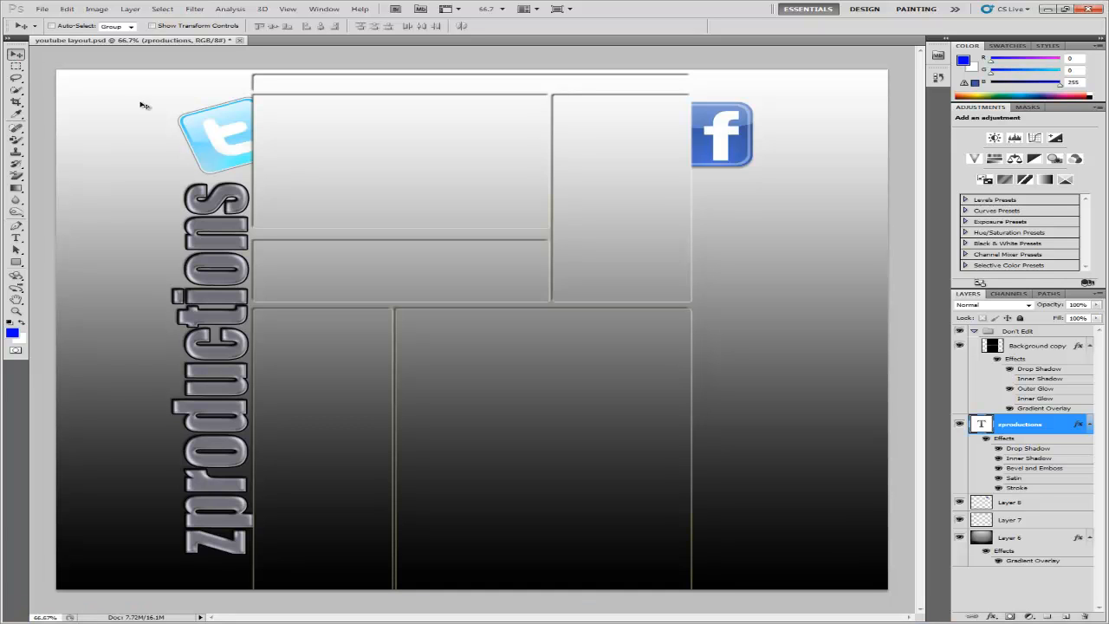
mouse_move(457, 578)
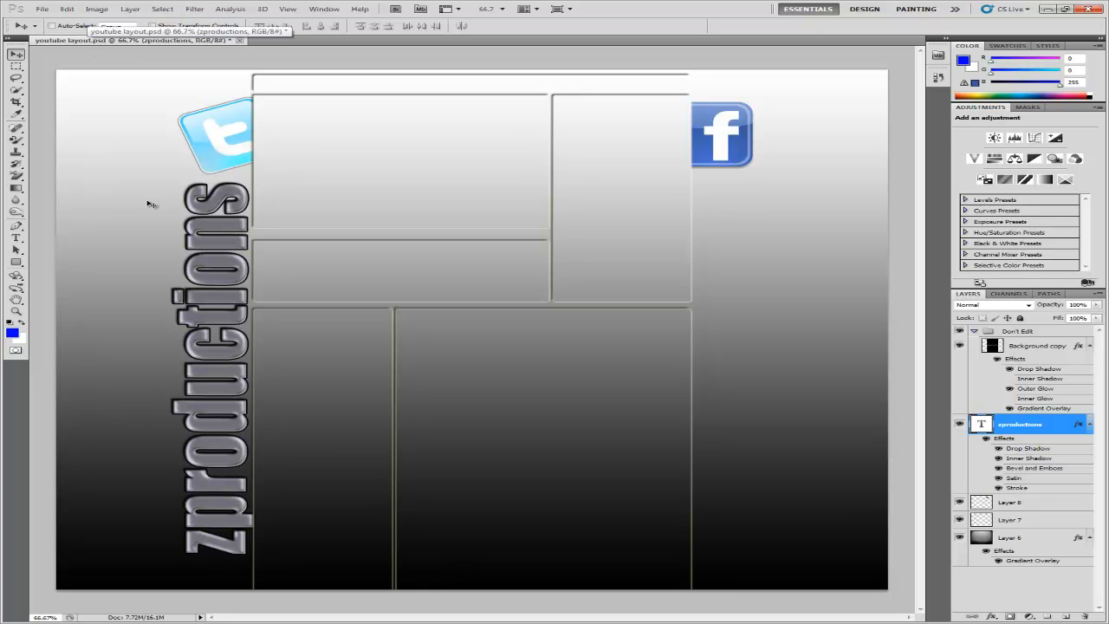
mouse_move(236, 253)
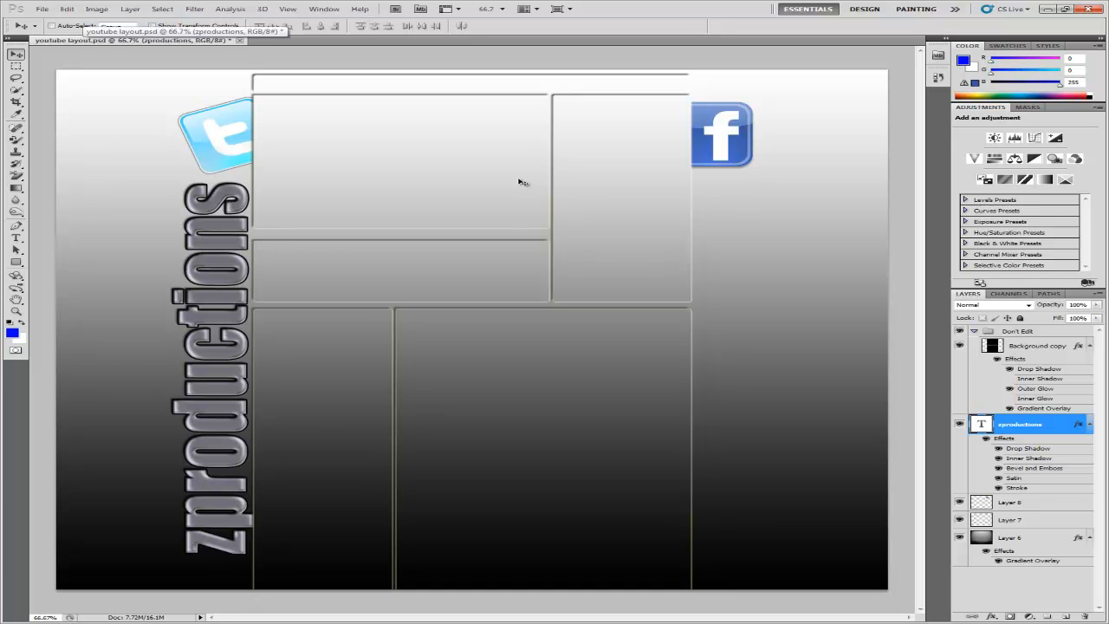
mouse_move(609, 67)
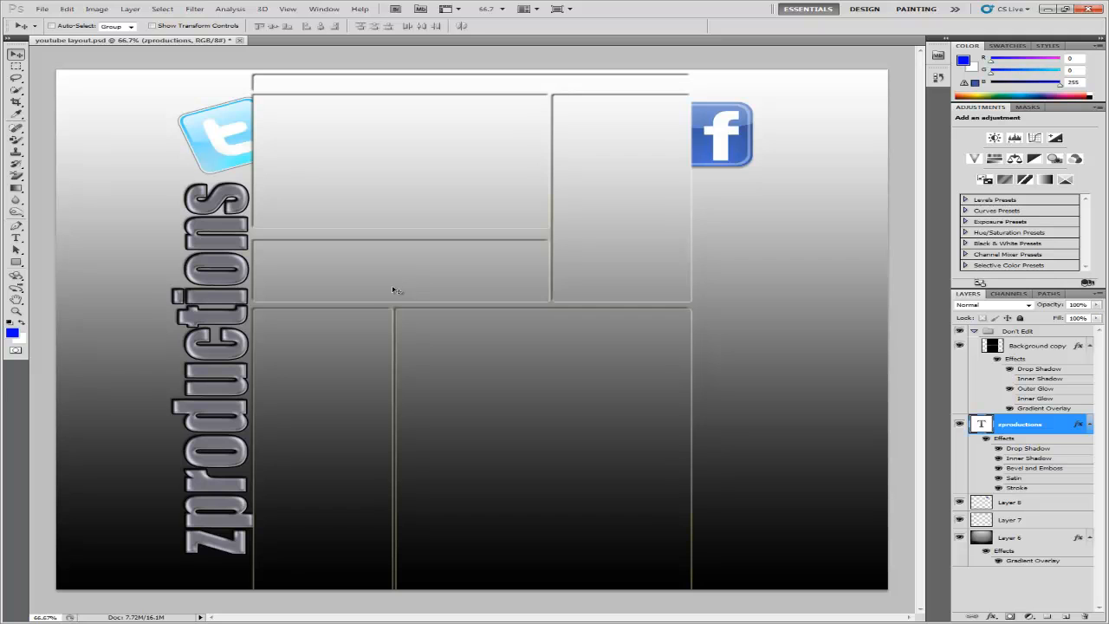
mouse_move(386, 336)
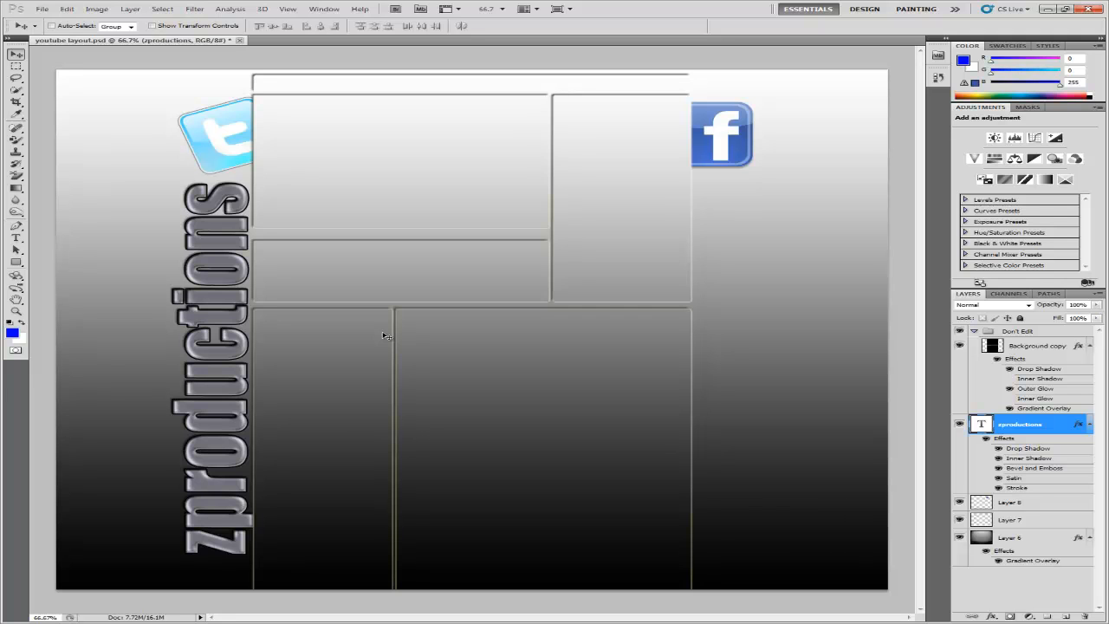
mouse_move(190, 128)
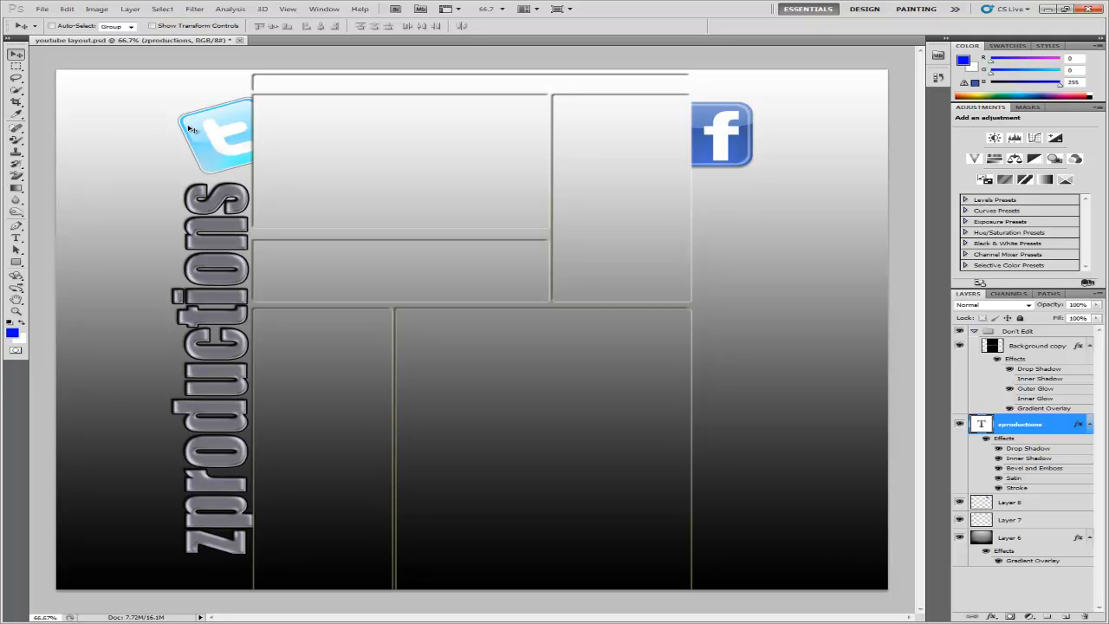
mouse_move(39, 5)
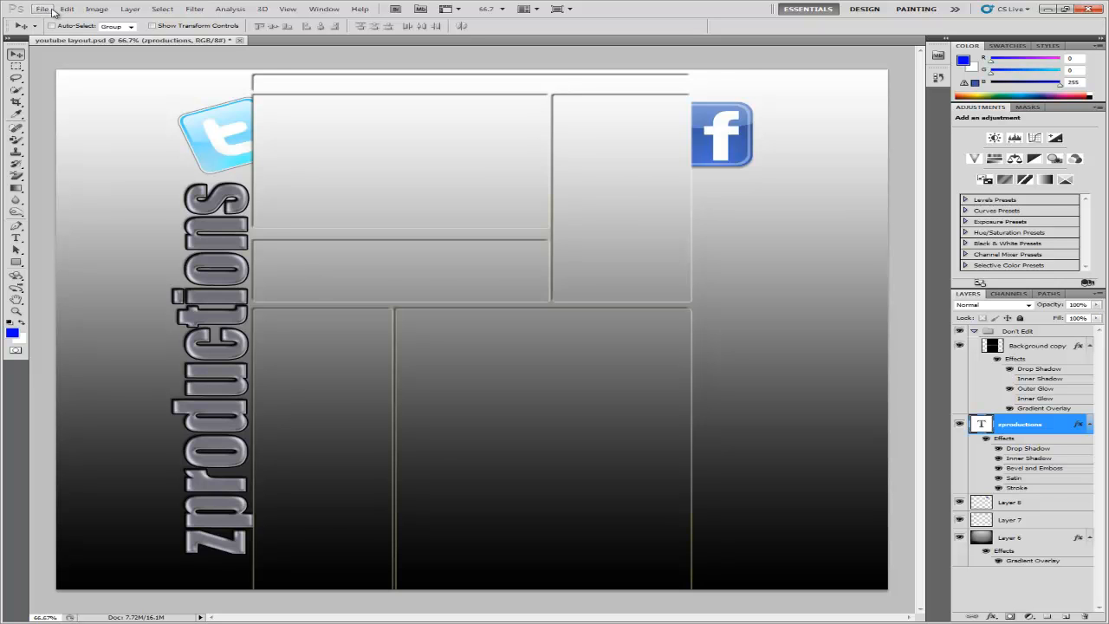
Save the layout to the Desktop as JPEG 'youtube layout.jpg', replacing the existing file
left_click(42, 9)
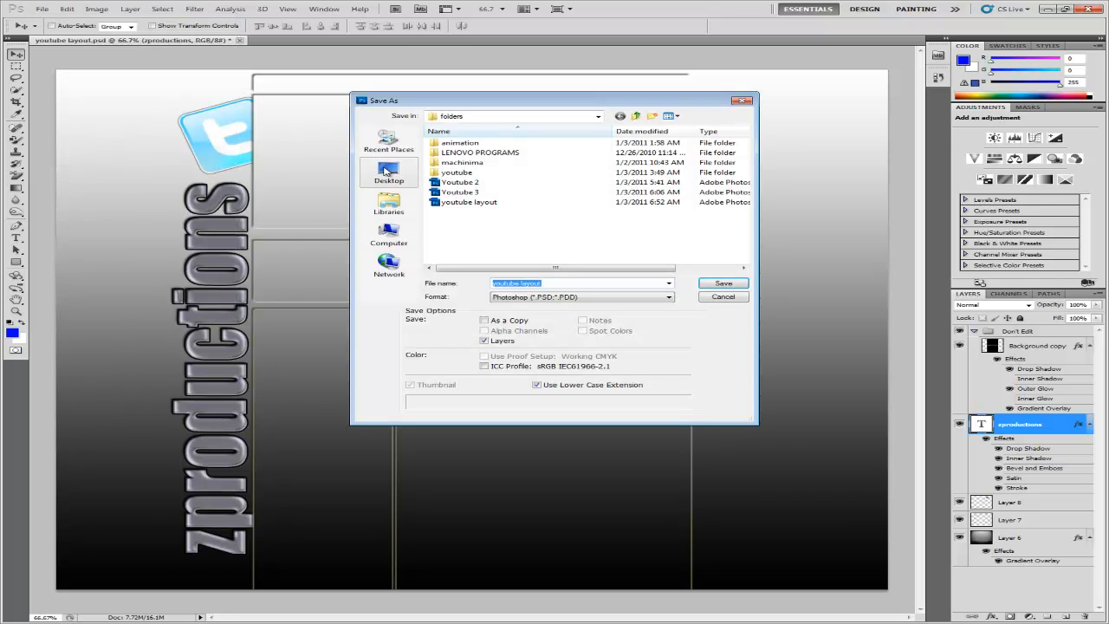
left_click(388, 172)
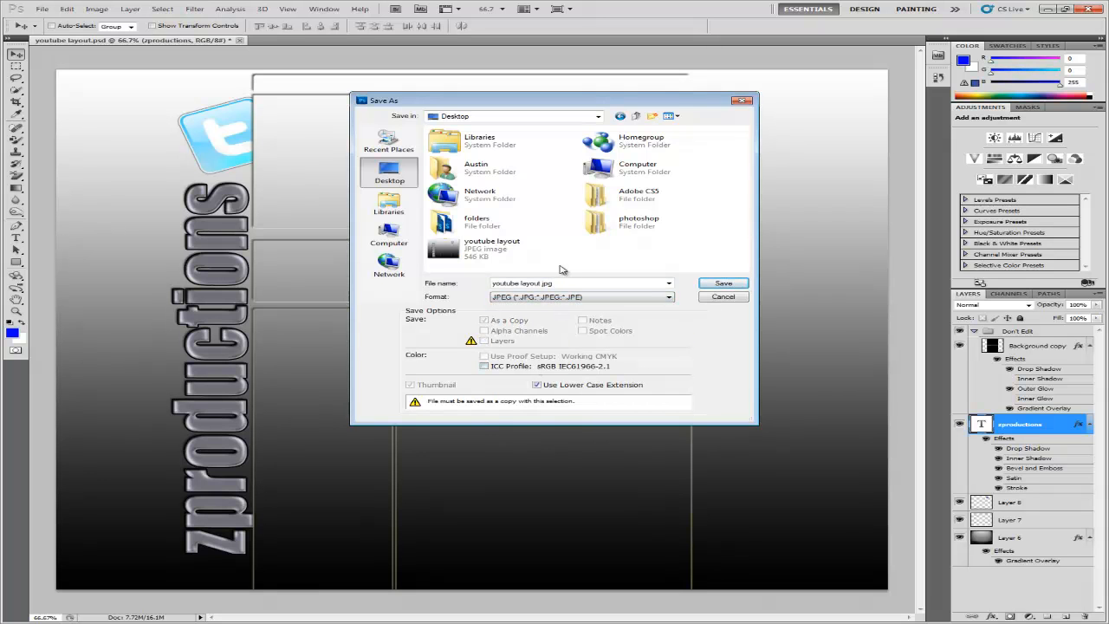
left_click(722, 283)
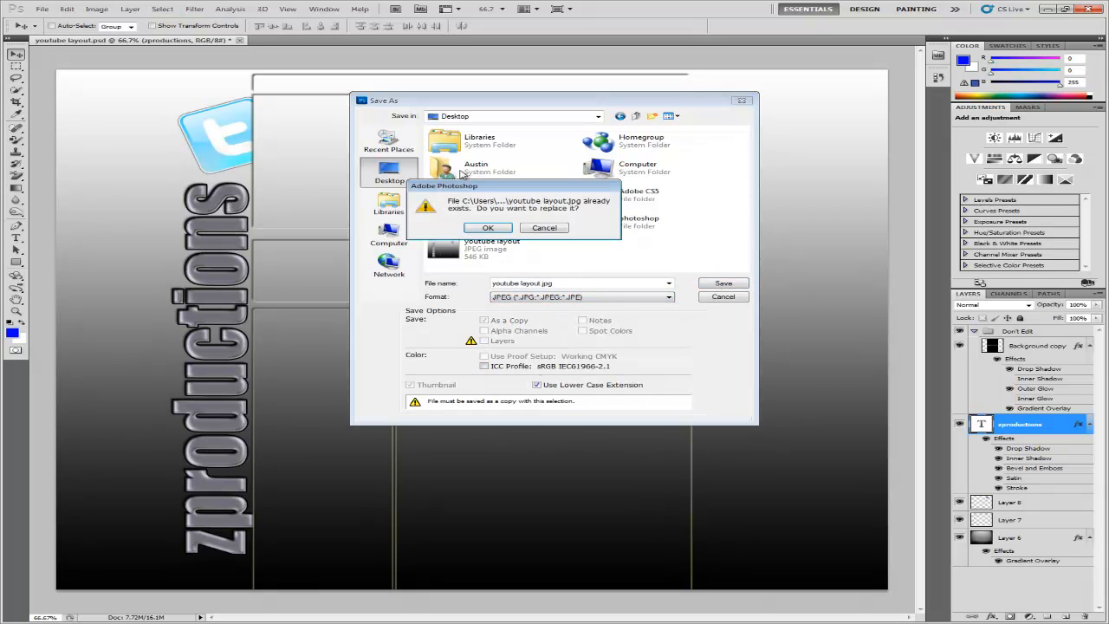
left_click(487, 227)
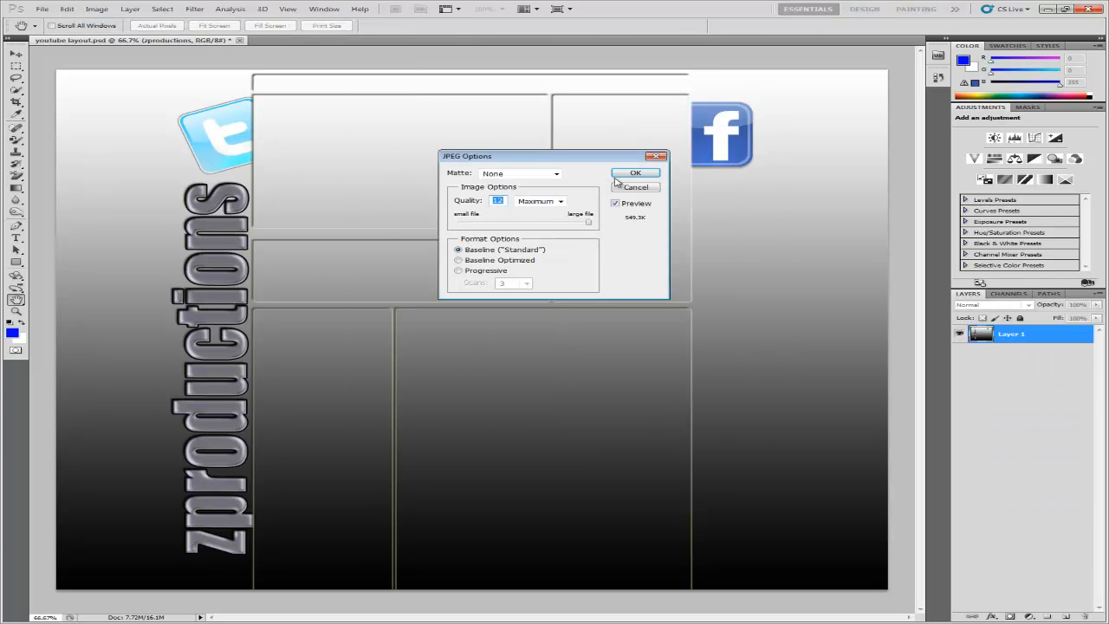
left_click(635, 172)
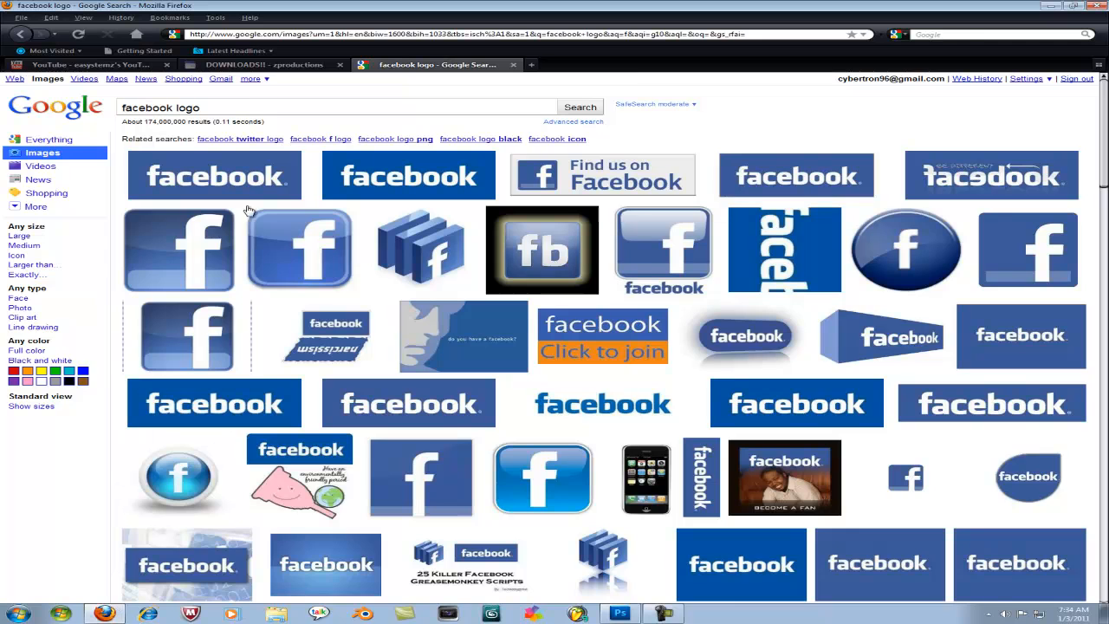
Switch to the YouTube channel tab in Firefox to view the channel page
left_click(87, 64)
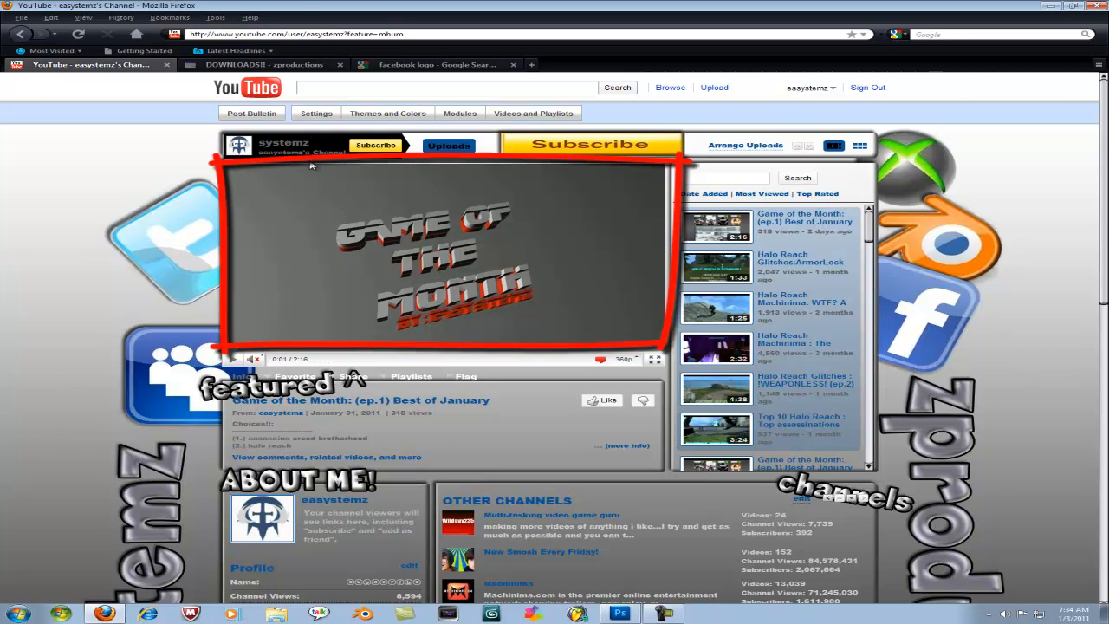
mouse_move(415, 230)
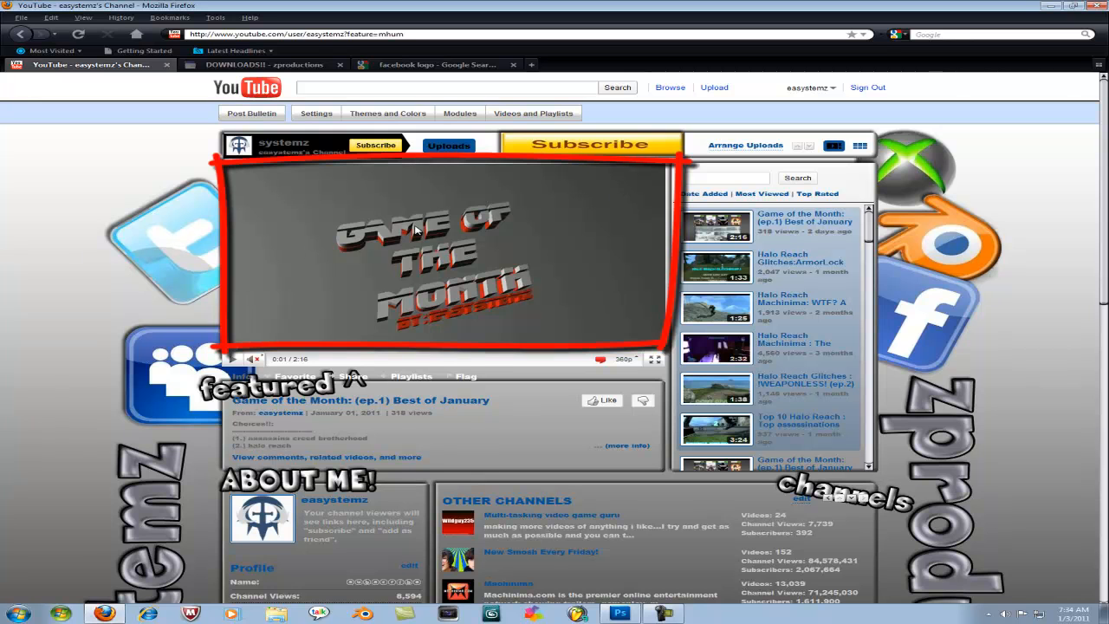
mouse_move(374, 119)
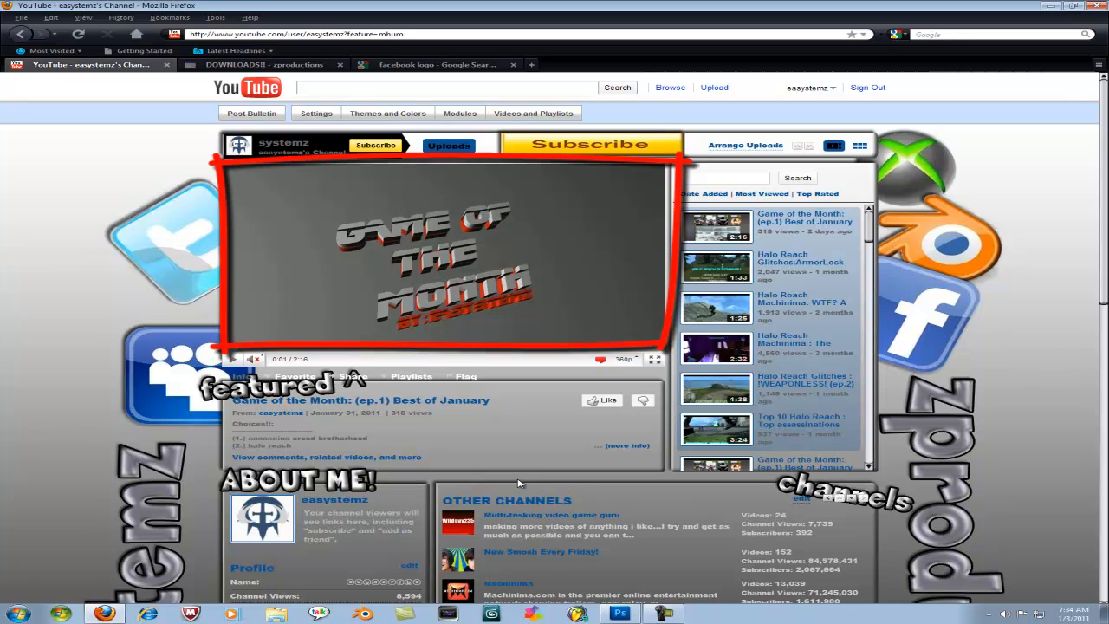
mouse_move(489, 178)
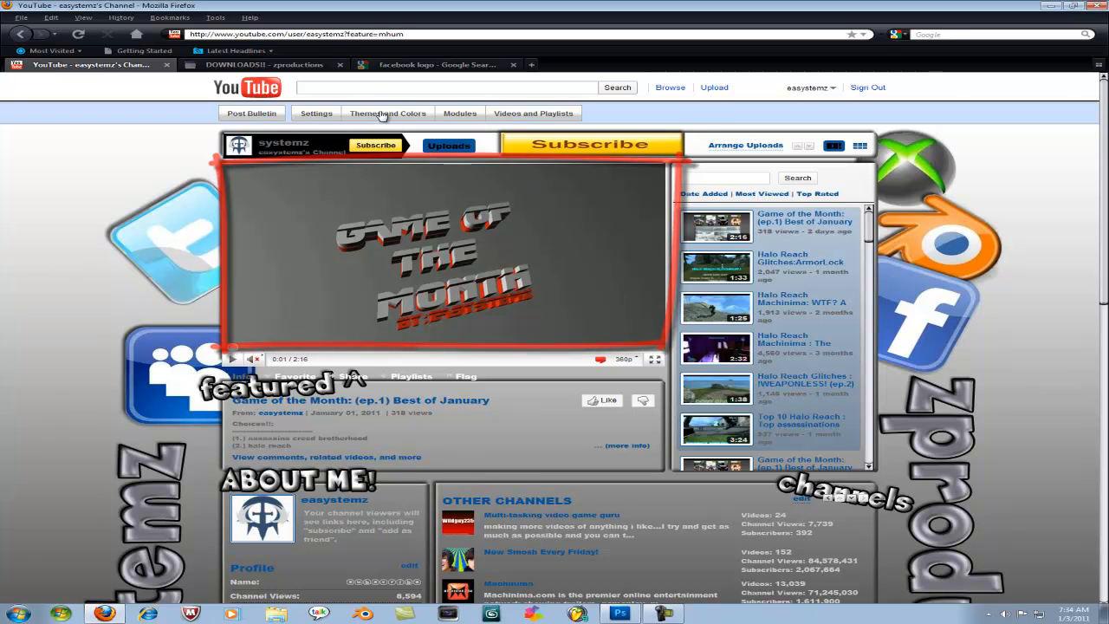
Upload the new JPEG as the channel background image in Themes and Colors, then check the page
left_click(387, 113)
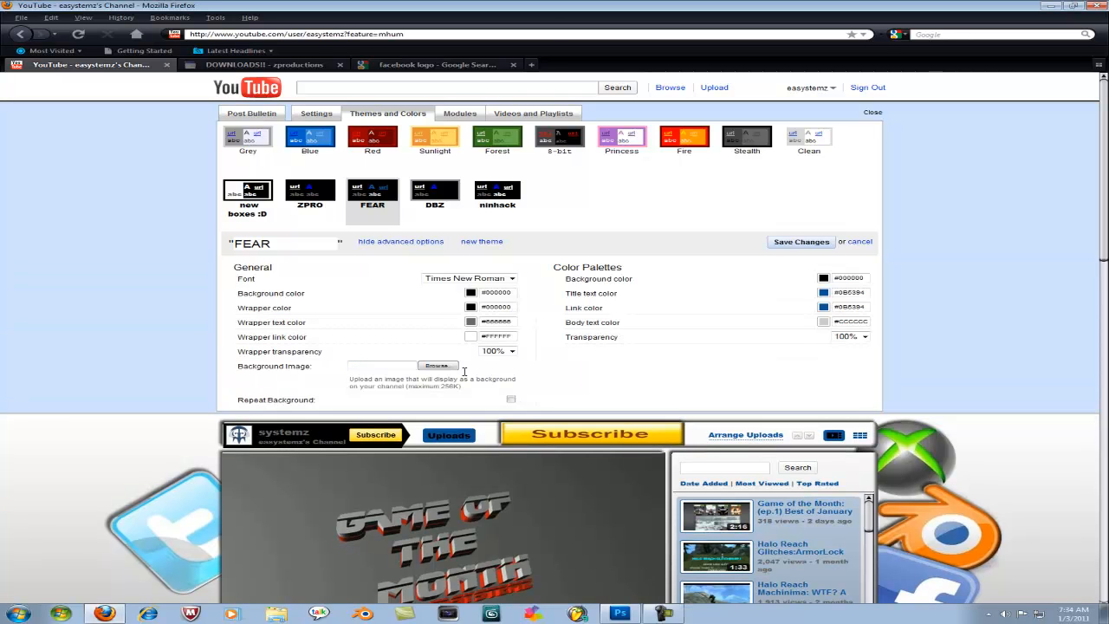
left_click(436, 364)
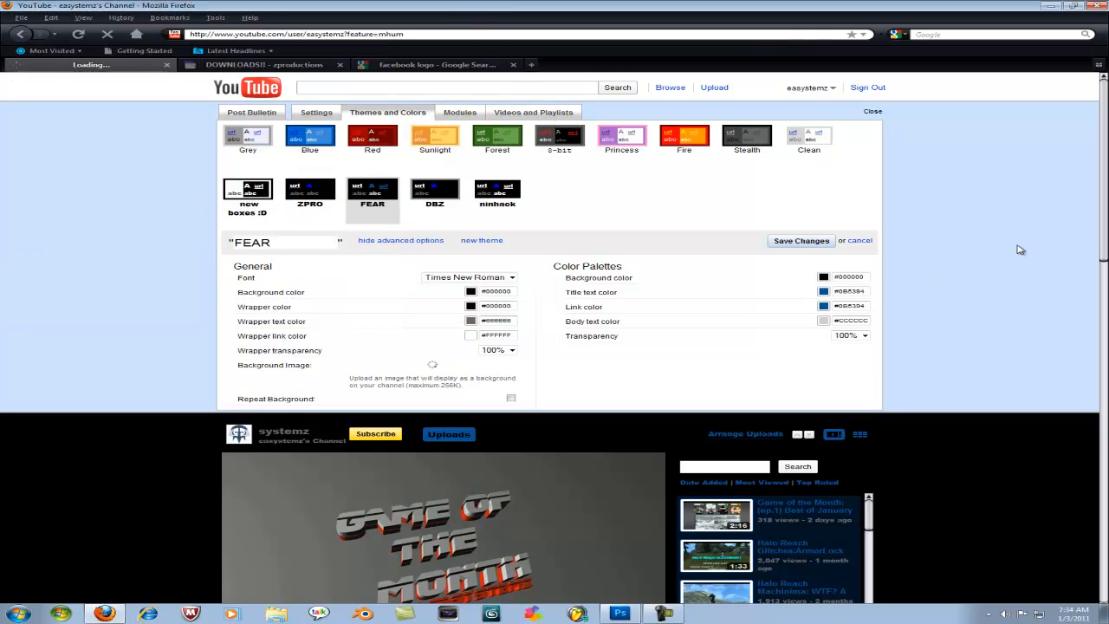
scroll("down", 3)
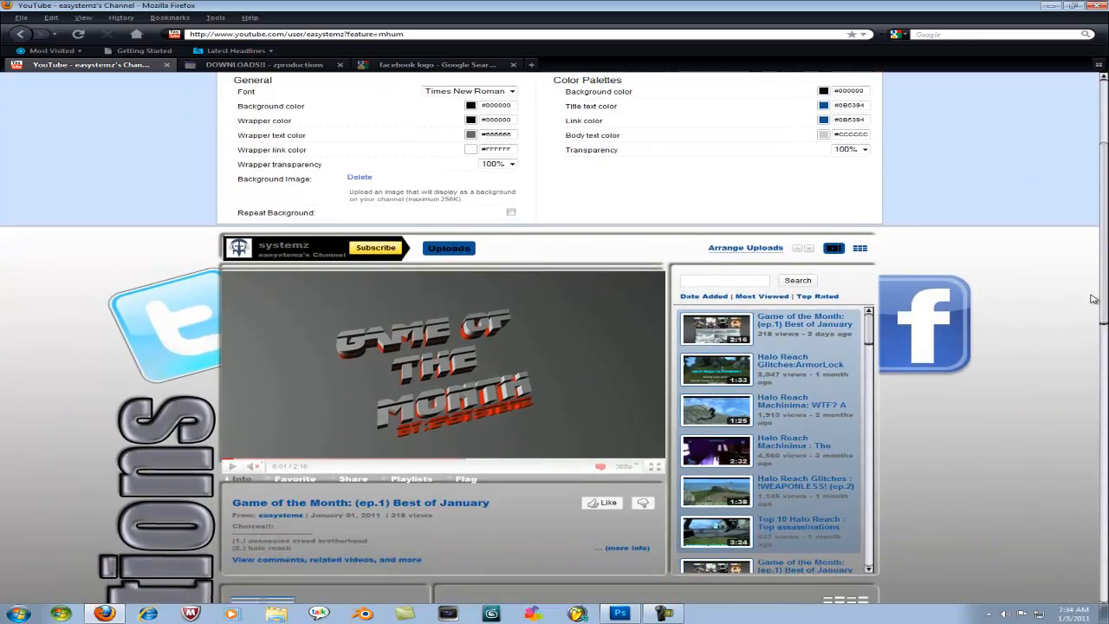
scroll("down", 3)
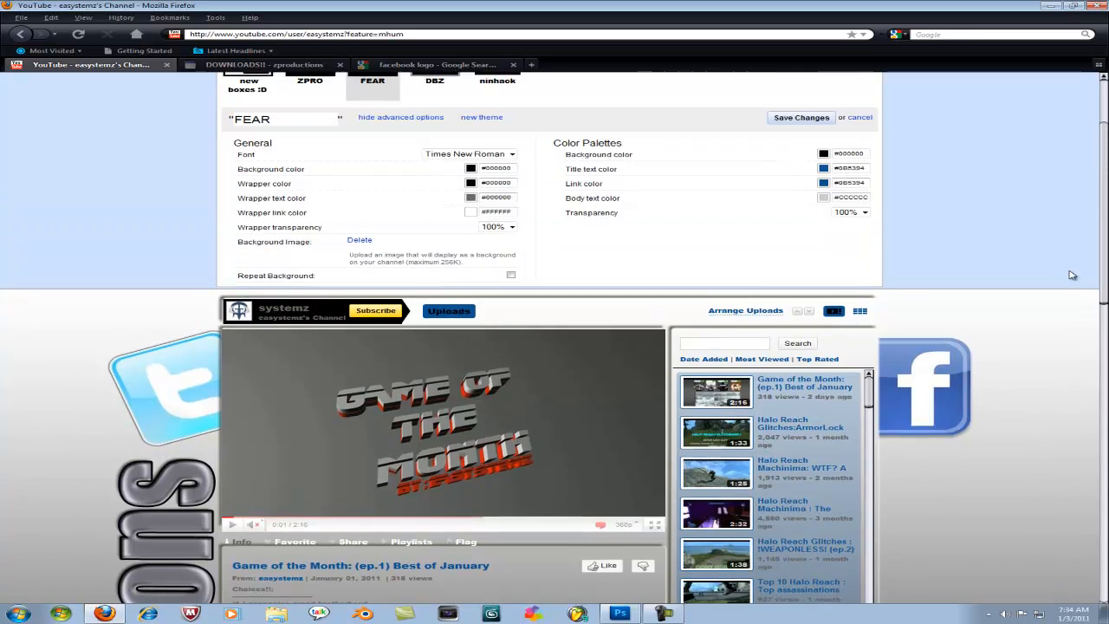
scroll("down", 3)
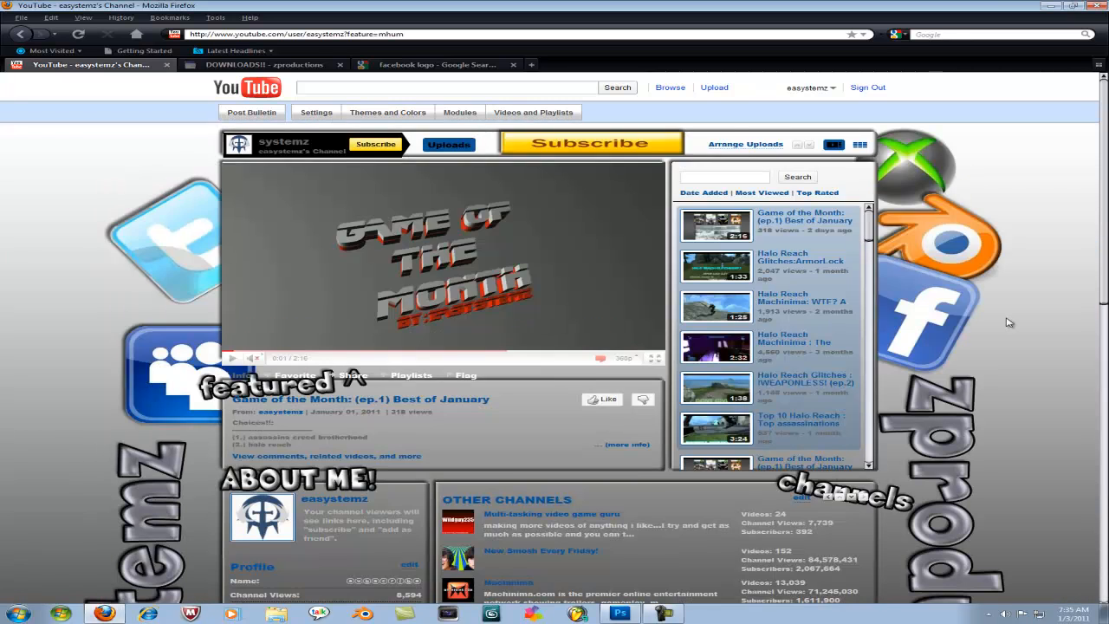
scroll("down", 3)
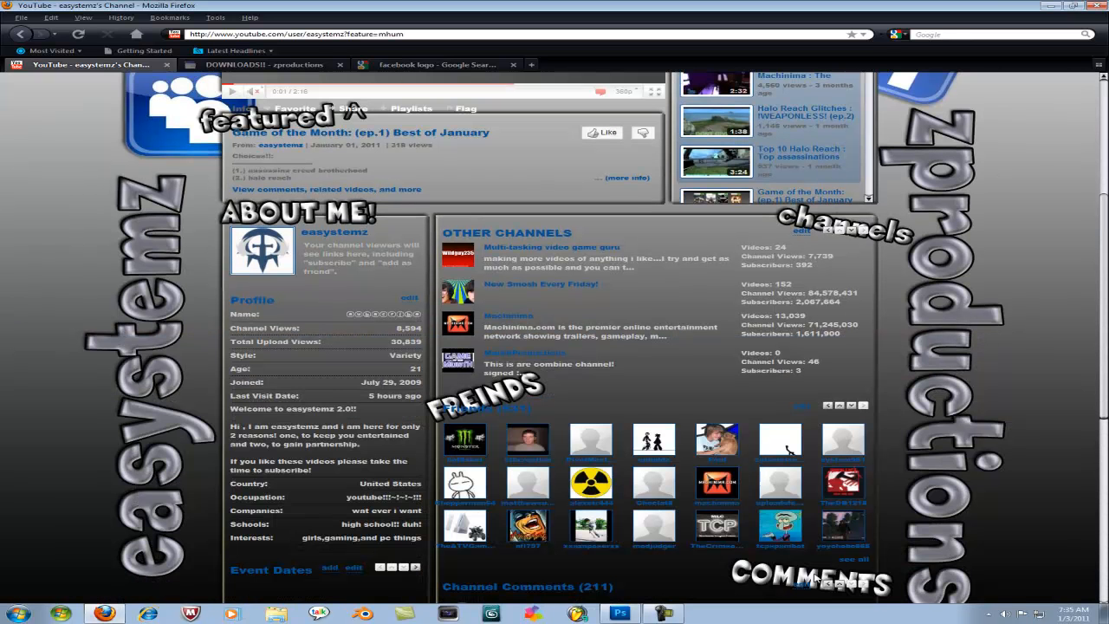
mouse_move(455, 299)
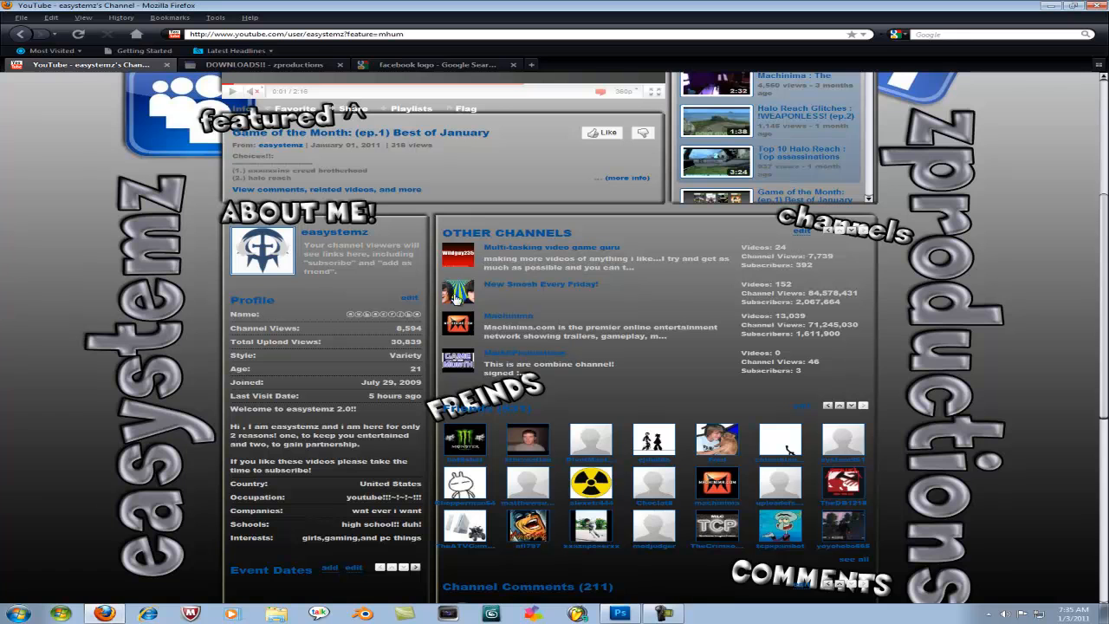